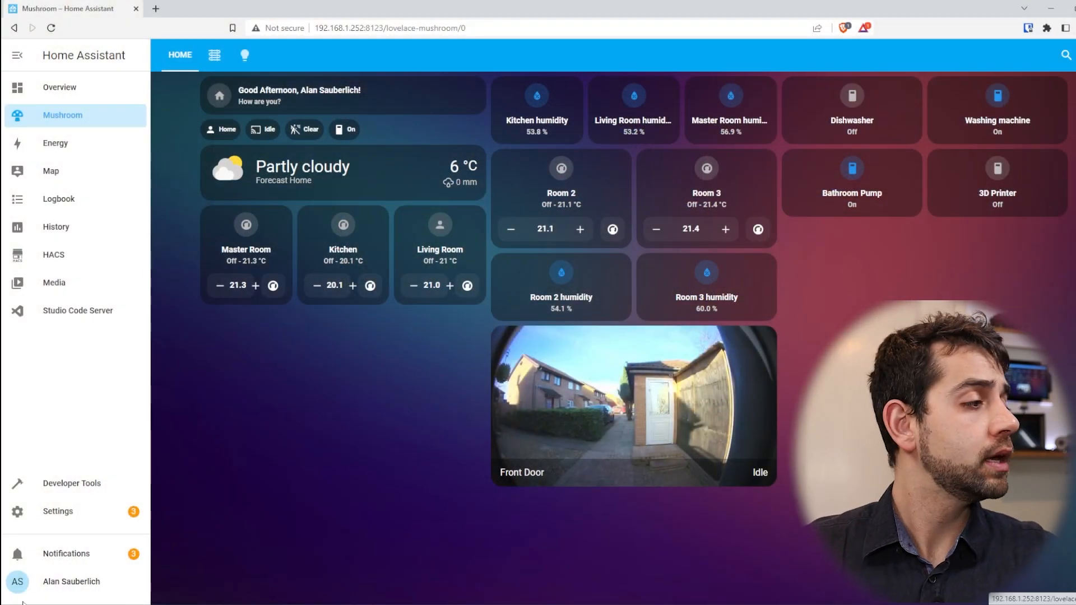
Go to Settings > System > Hardware to see the Raspberry Pi 4 processor and memory graphs.
left_click(59, 511)
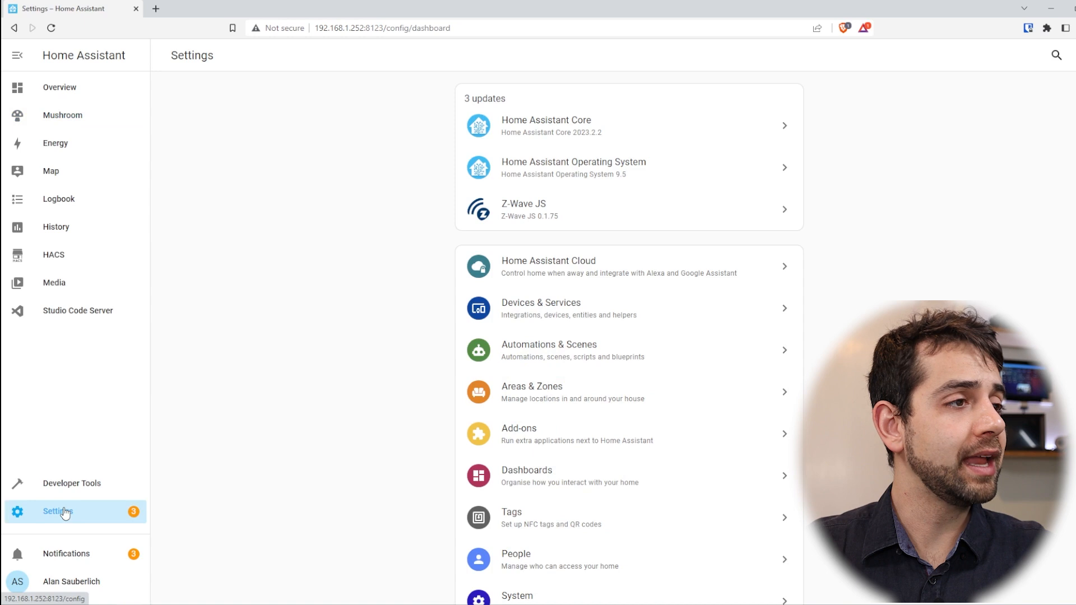
scroll("down", 3)
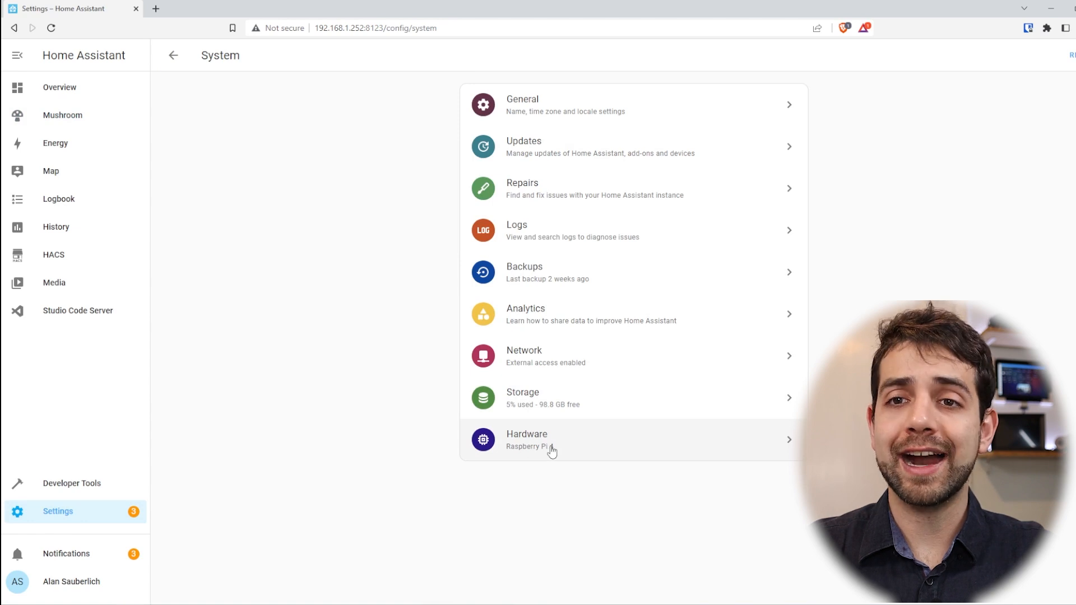
left_click(549, 446)
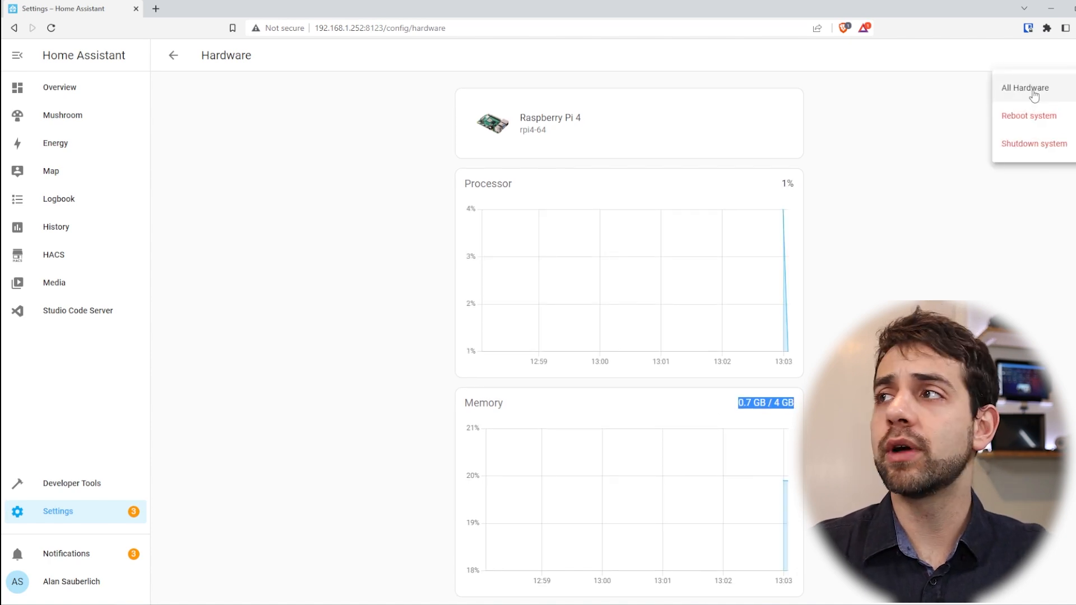
left_click(1025, 88)
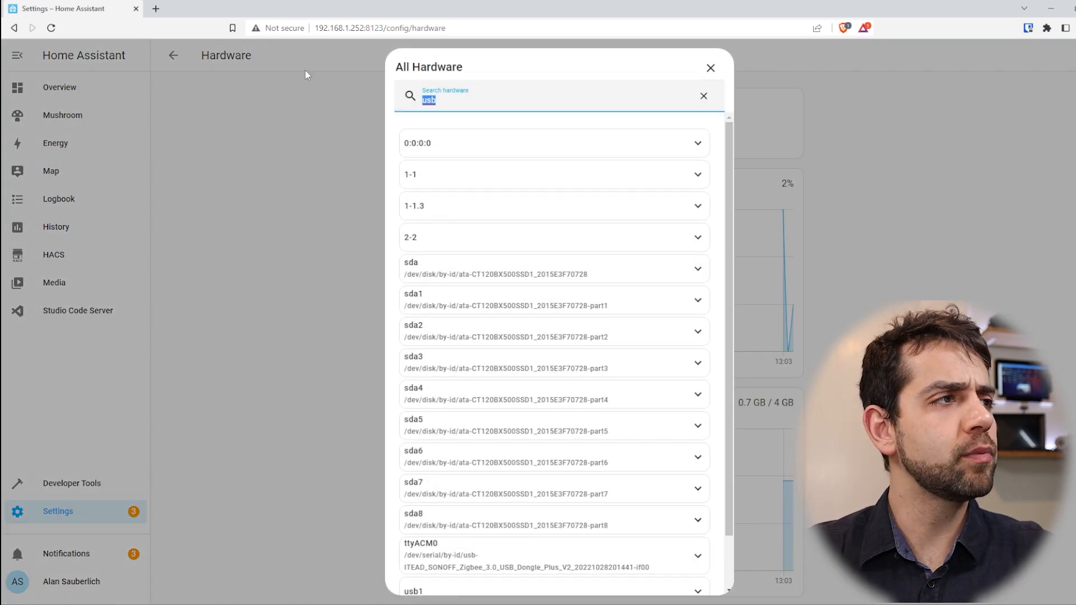
scroll("down", 3)
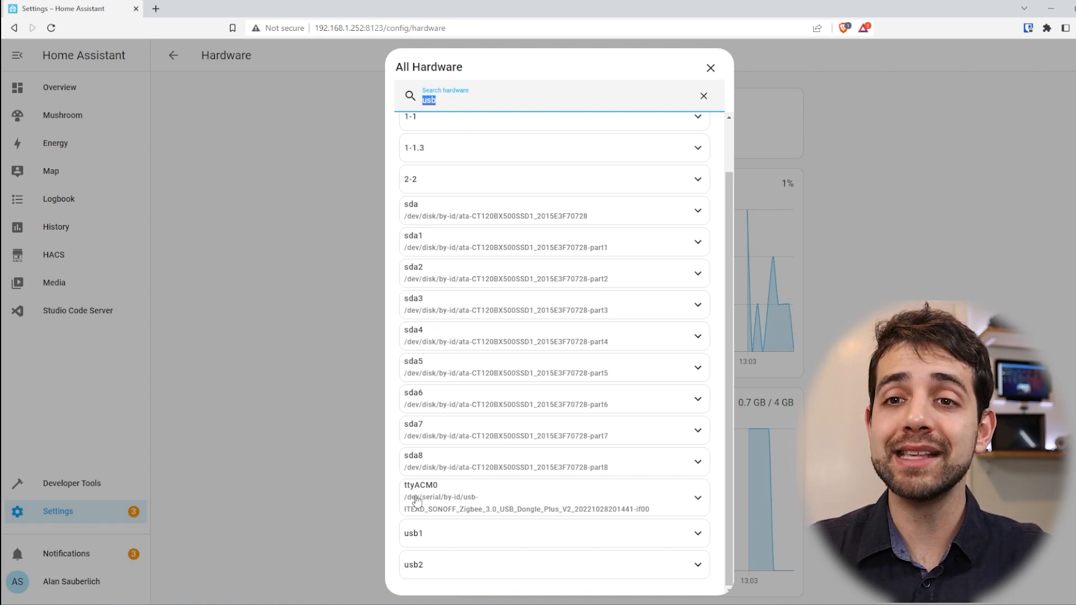
mouse_move(678, 192)
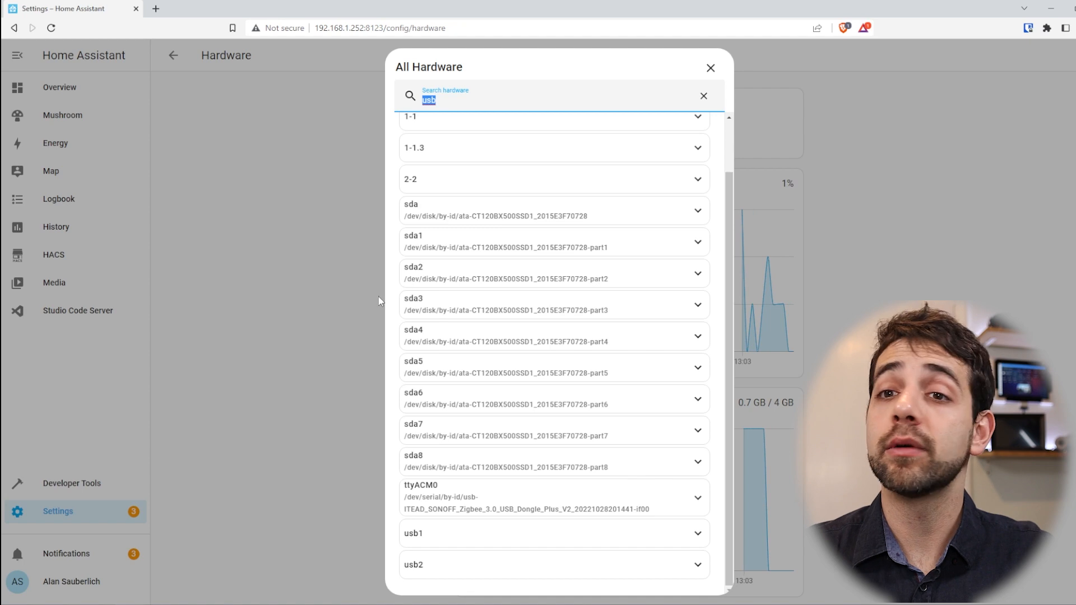
mouse_move(533, 532)
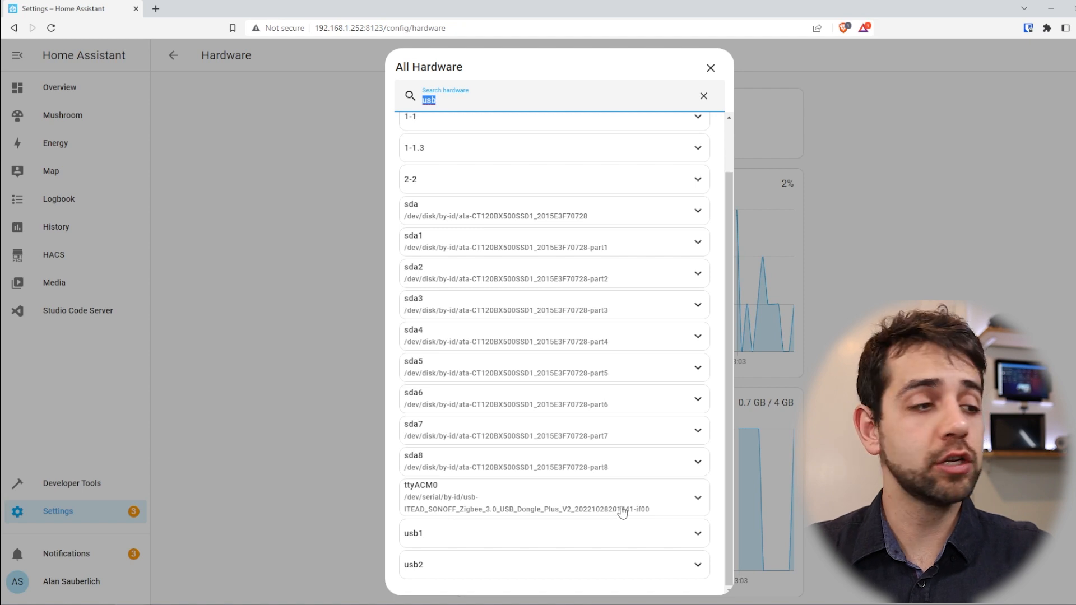
left_click(554, 498)
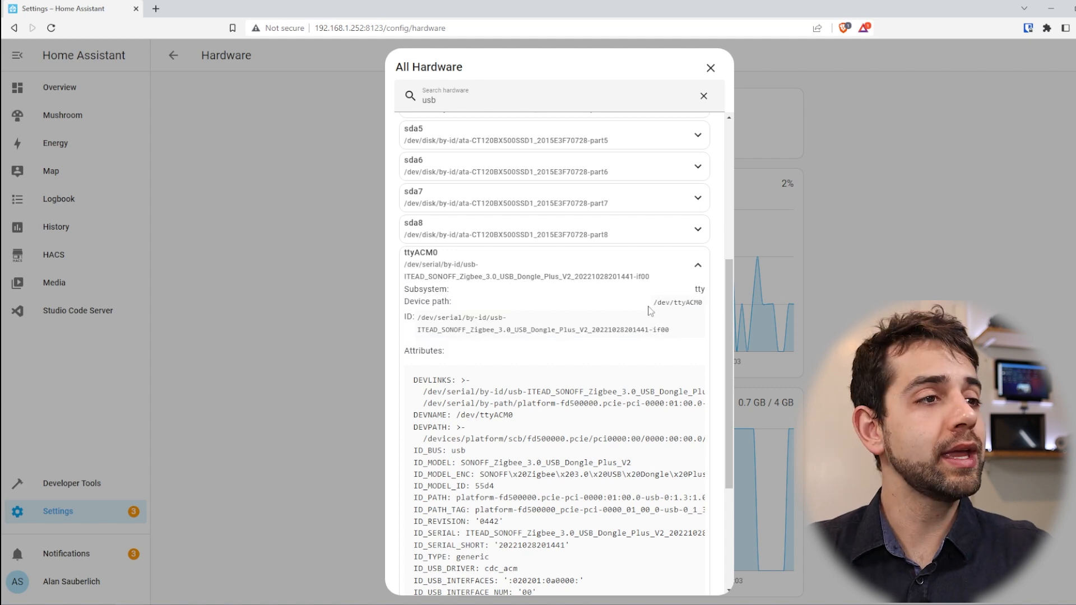
double_click(437, 319)
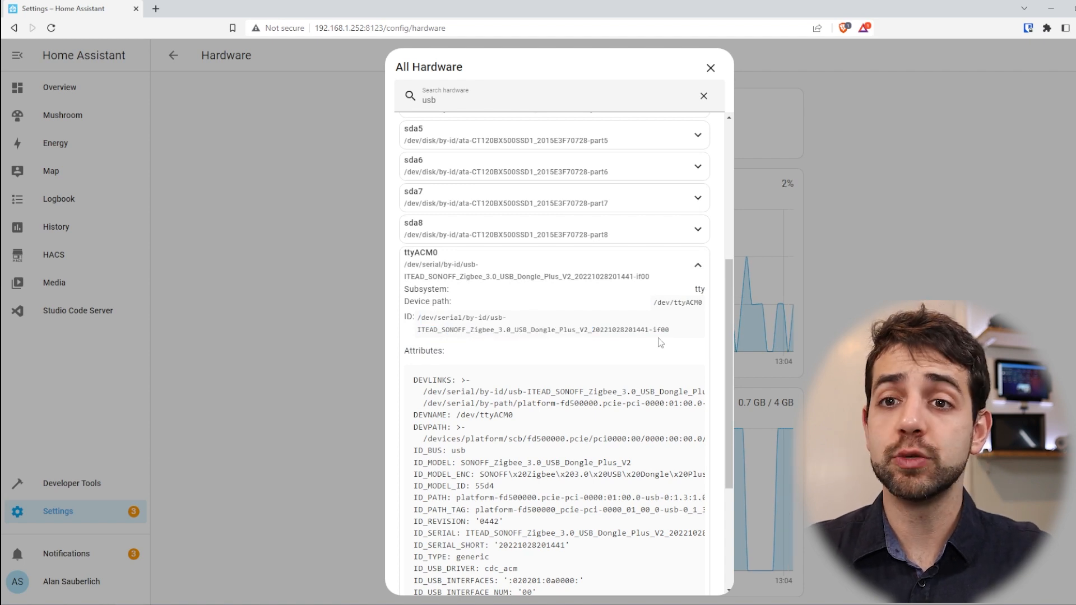
mouse_move(736, 87)
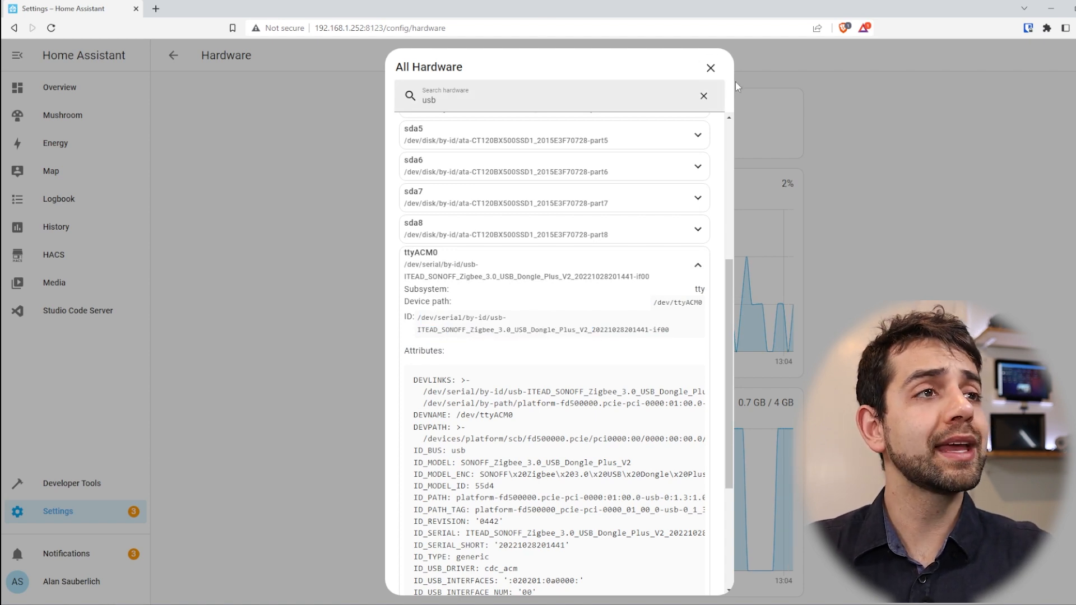
left_click(710, 67)
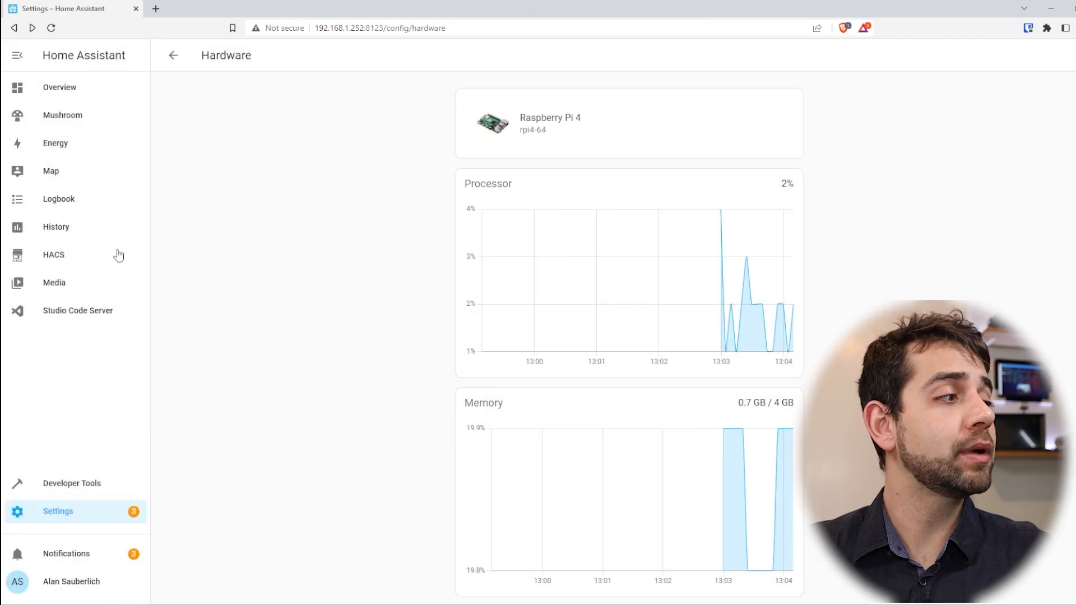
Go to Settings > Devices & Services and start adding a new integration.
left_click(59, 511)
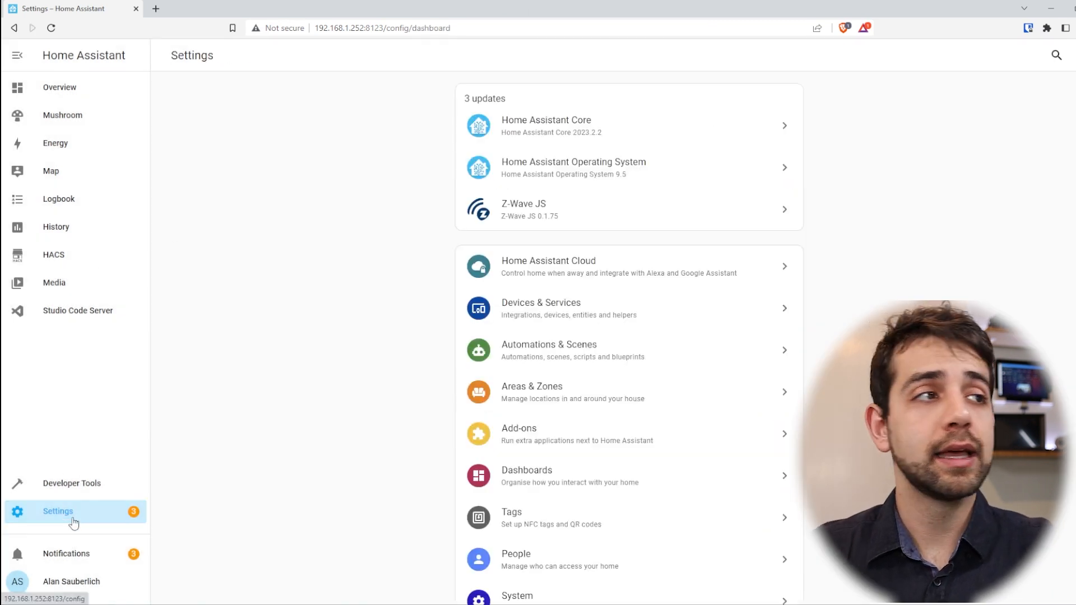
left_click(542, 308)
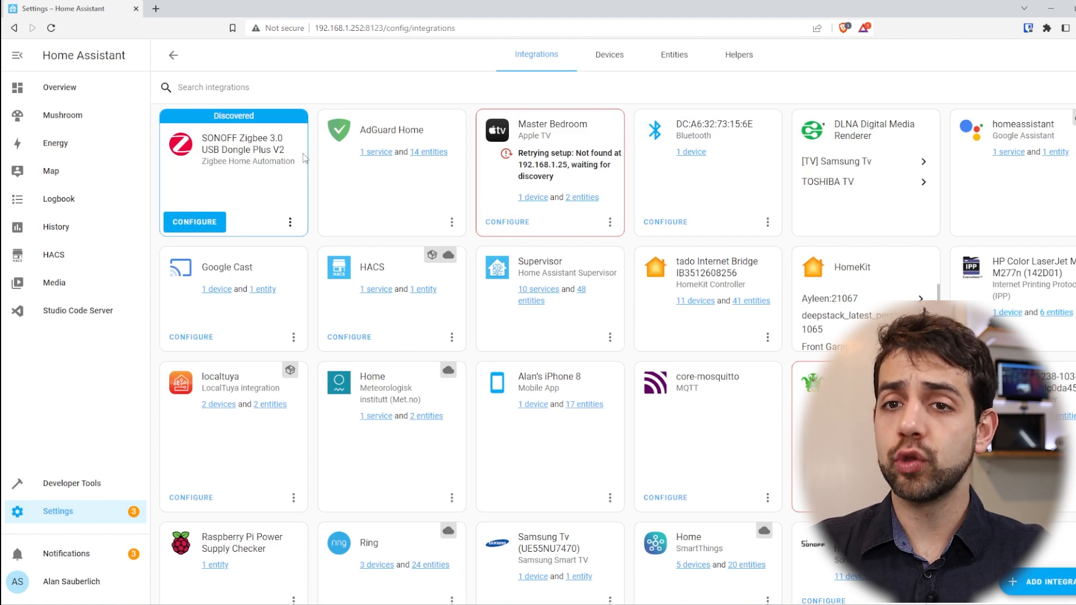
left_click(1048, 596)
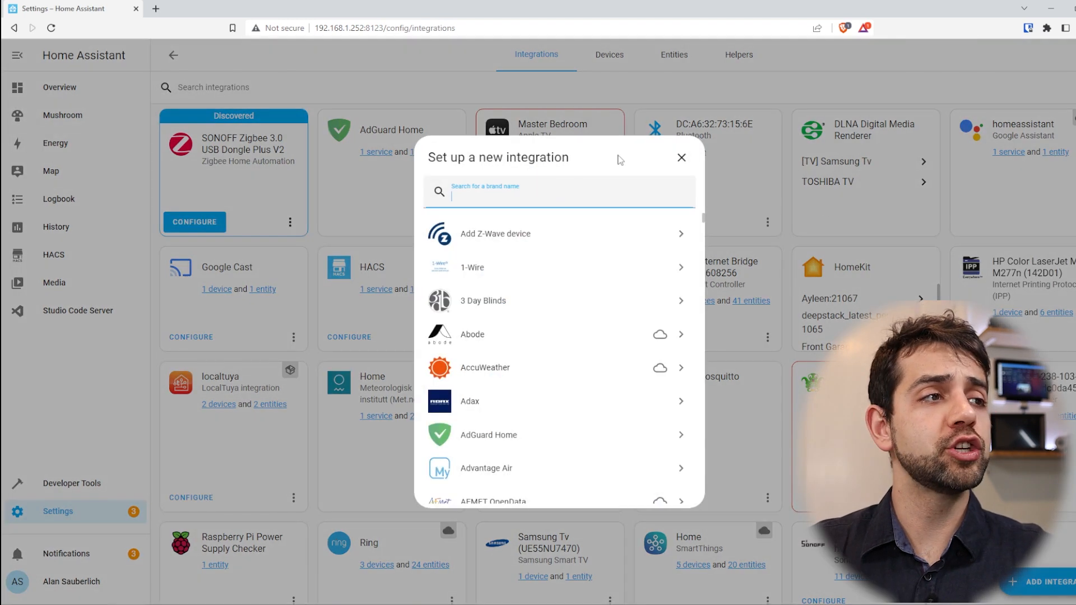
Search 'zi' for Zigbee Home Automation, then dismiss the integration search dialog.
type("zigbee")
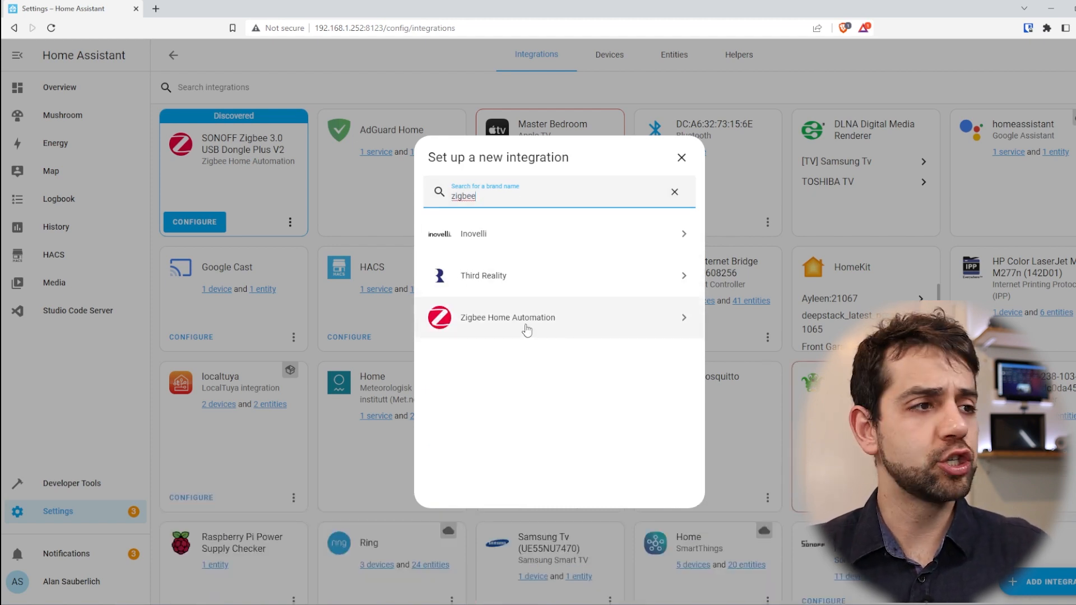
left_click(525, 318)
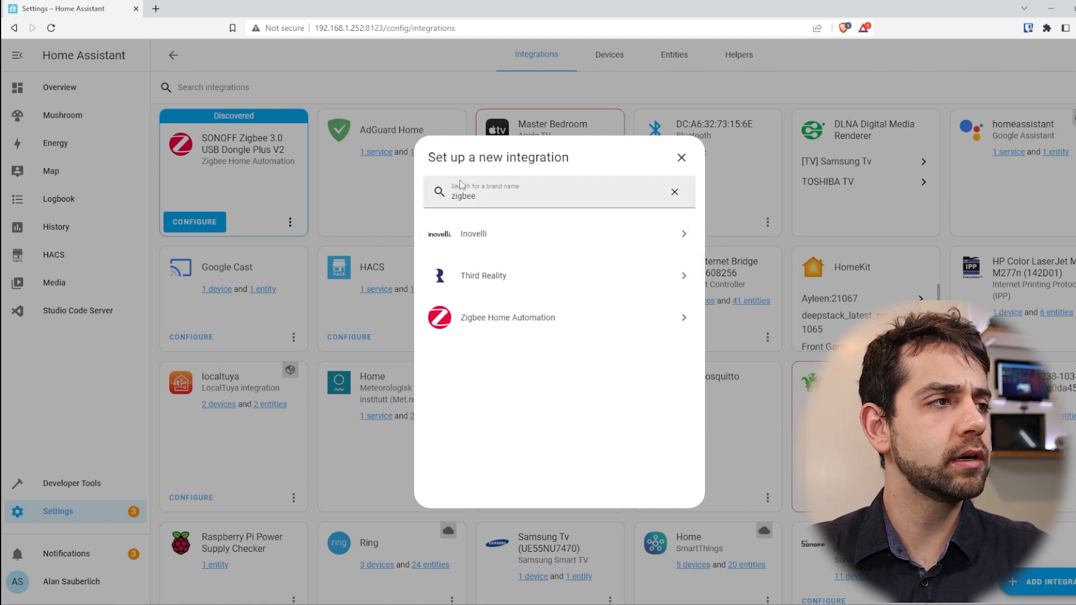
left_click(681, 157)
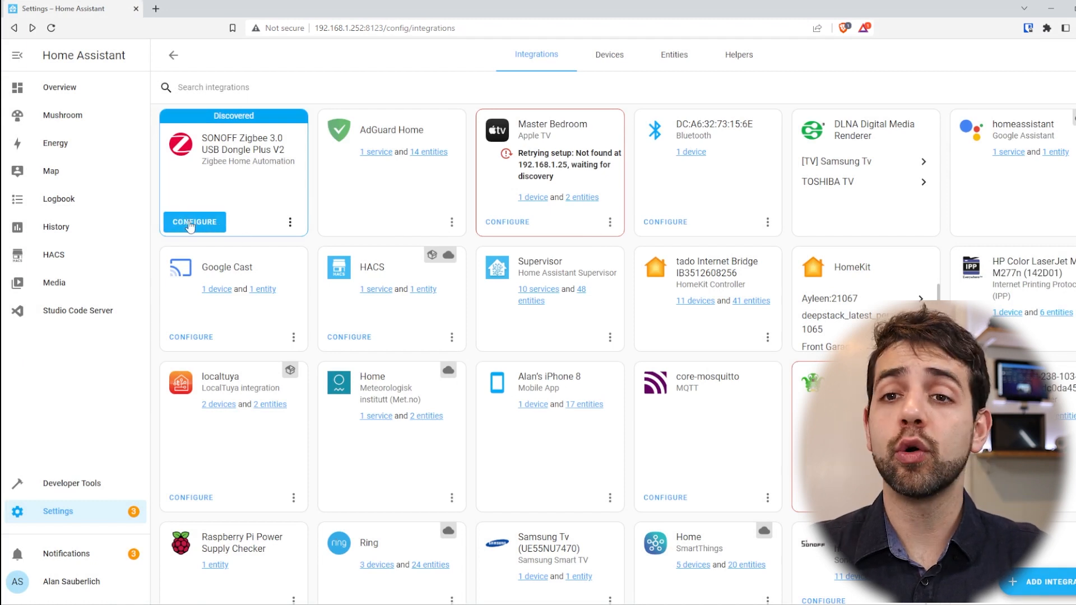
Configure the discovered SONOFF dongle and submit the Zigbee Home Automation prompt.
left_click(194, 222)
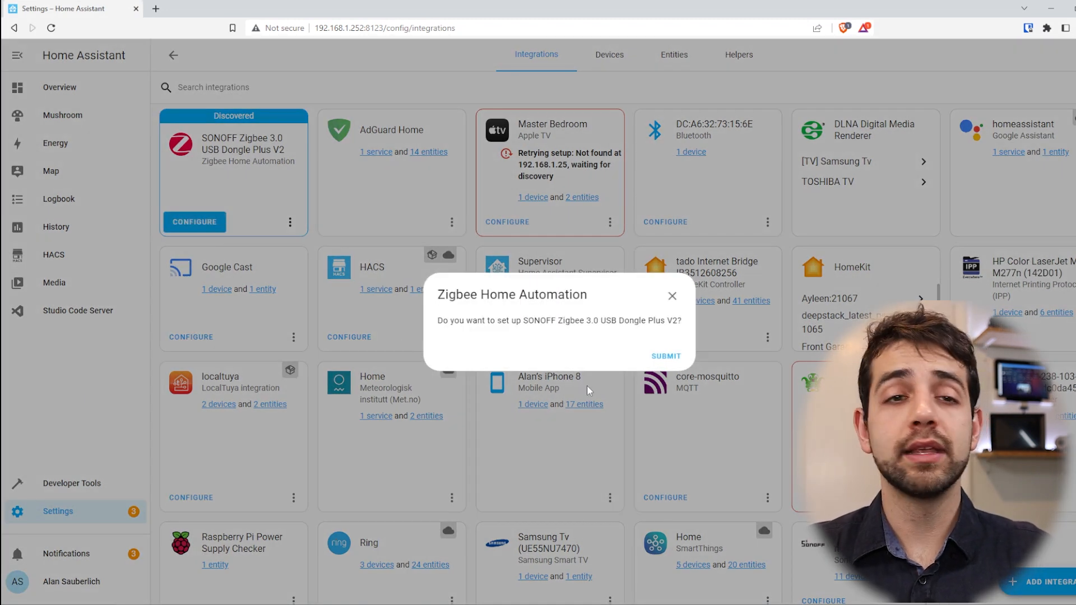
left_click_drag(481, 320, 646, 320)
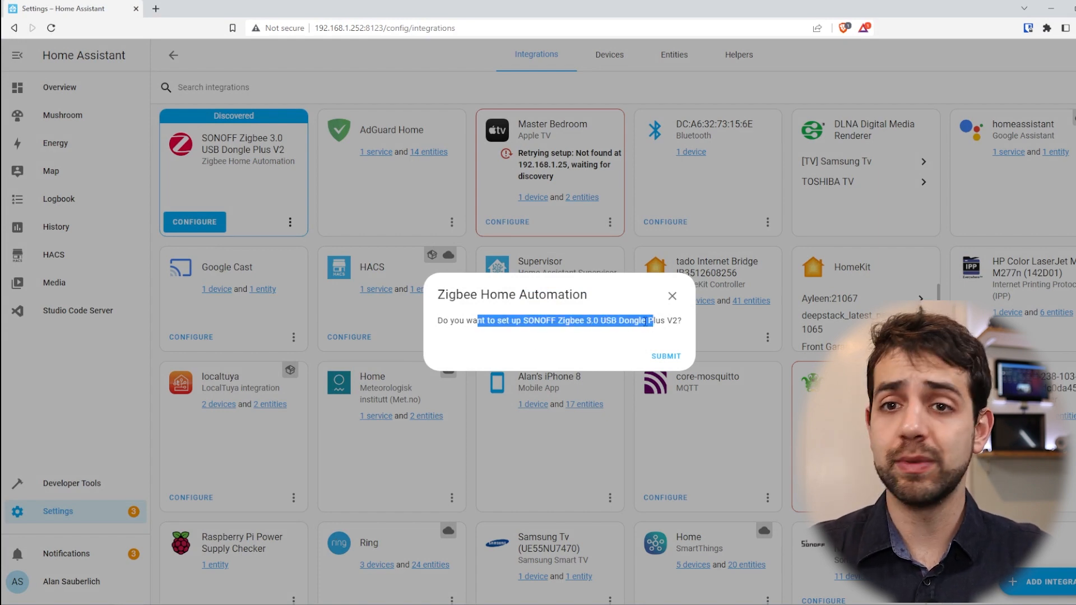
mouse_move(666, 357)
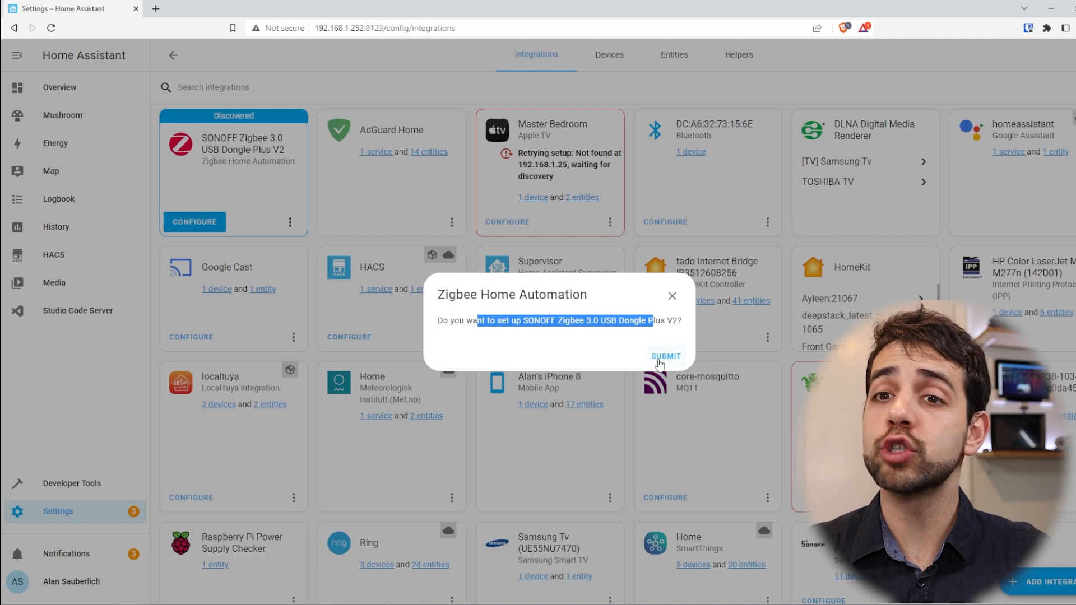
left_click(665, 356)
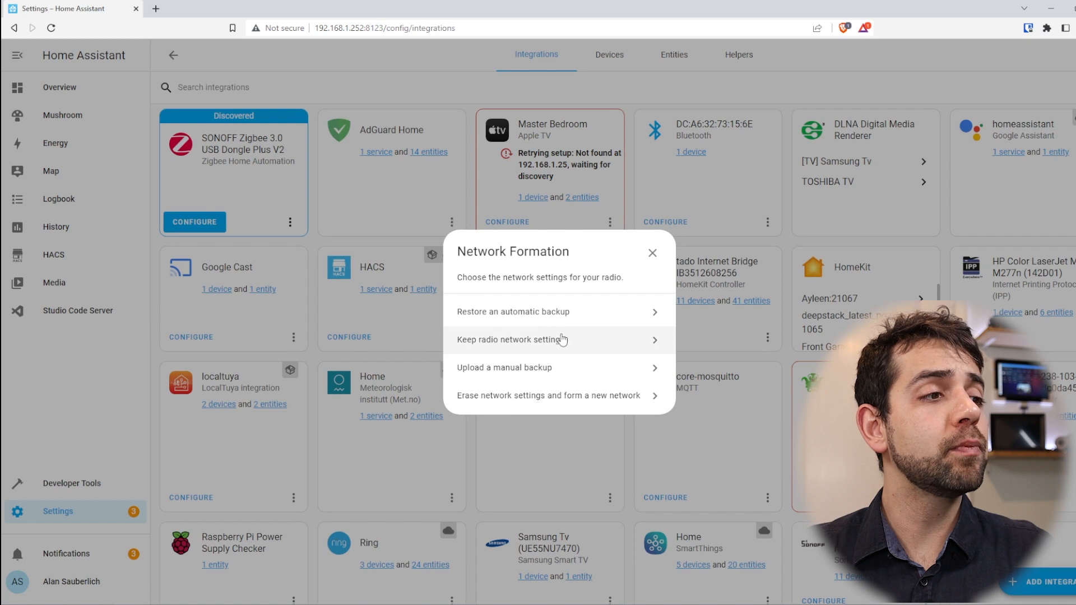
mouse_move(493, 377)
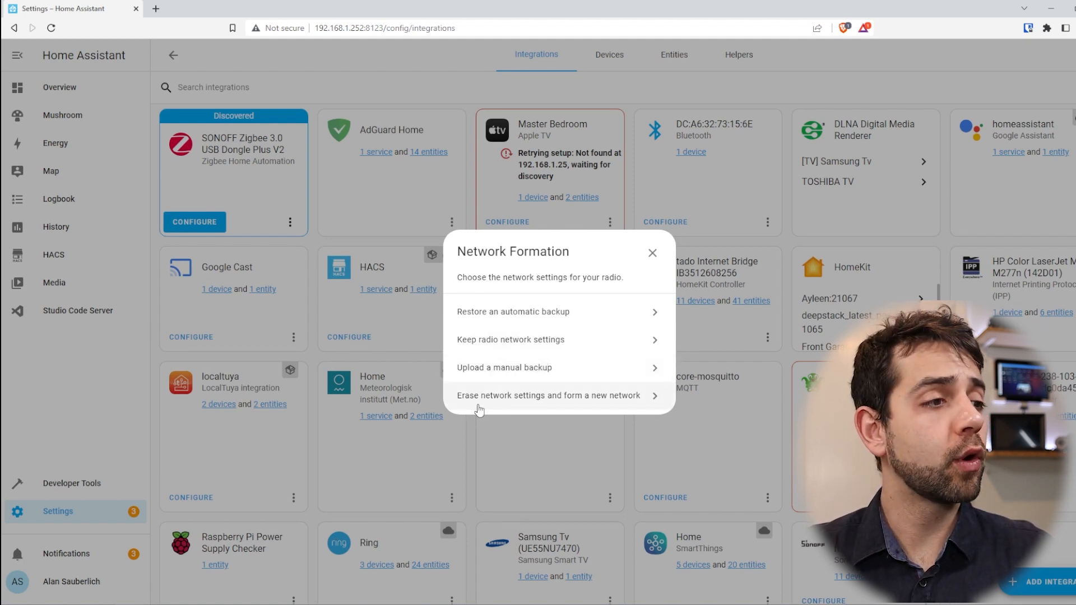
mouse_move(554, 409)
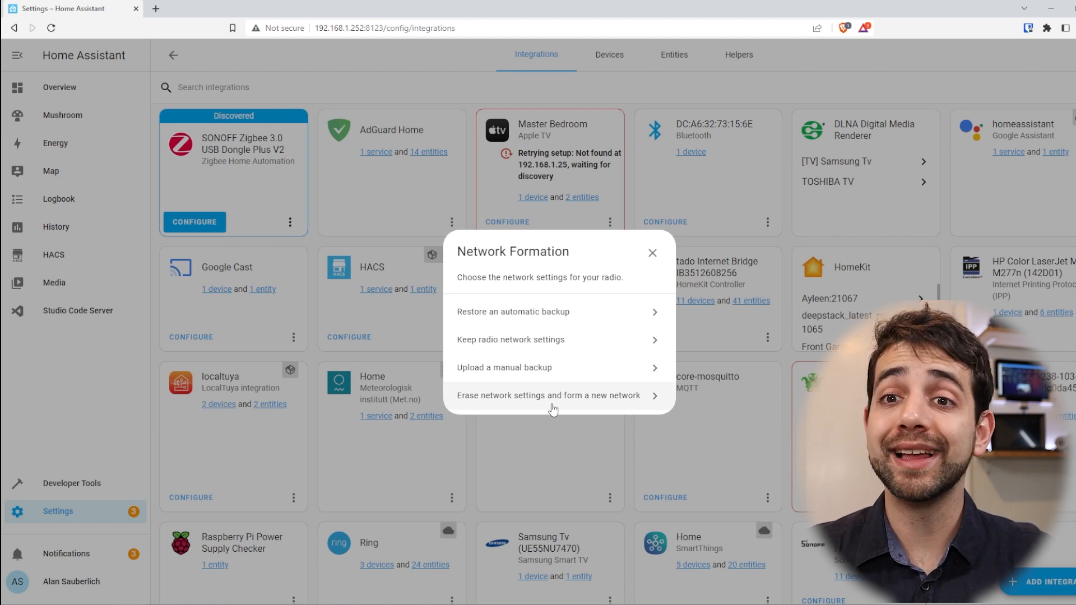
Erase network settings to form a new Zigbee network and finish the integration setup.
left_click(549, 395)
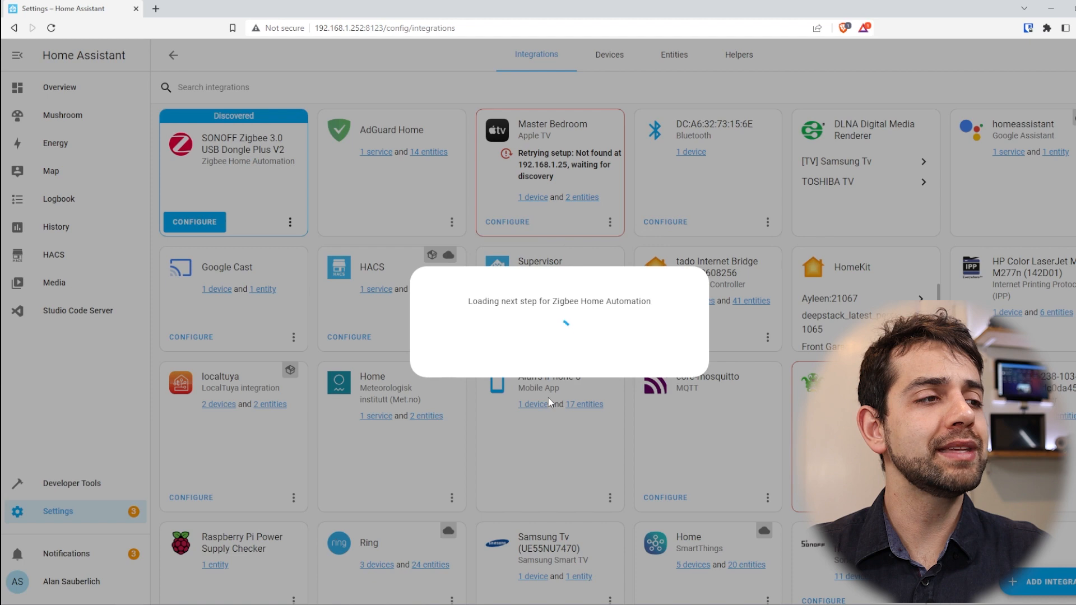
mouse_move(741, 231)
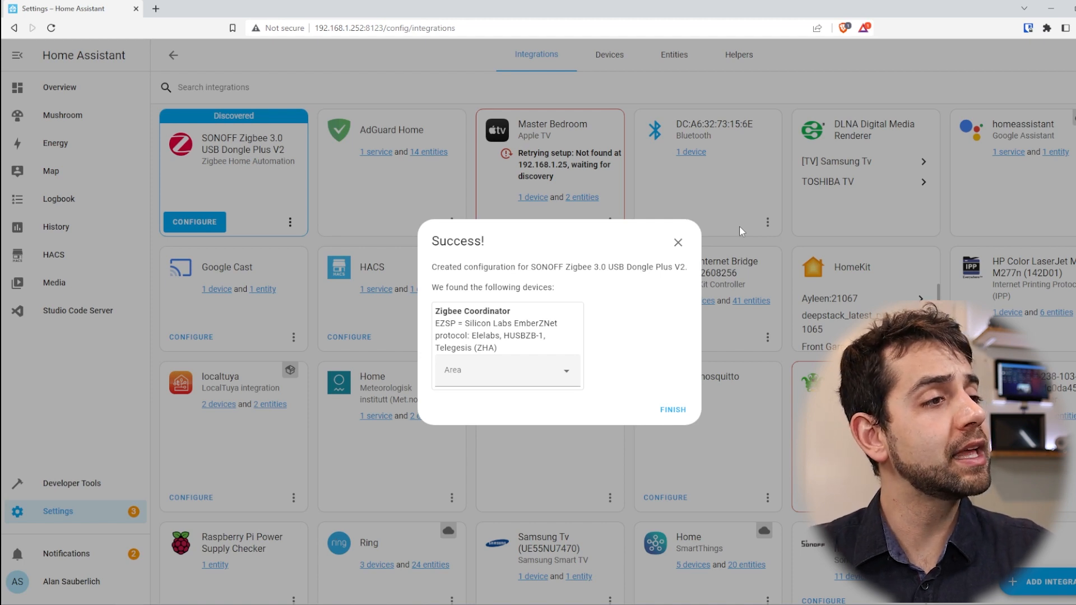
double_click(472, 311)
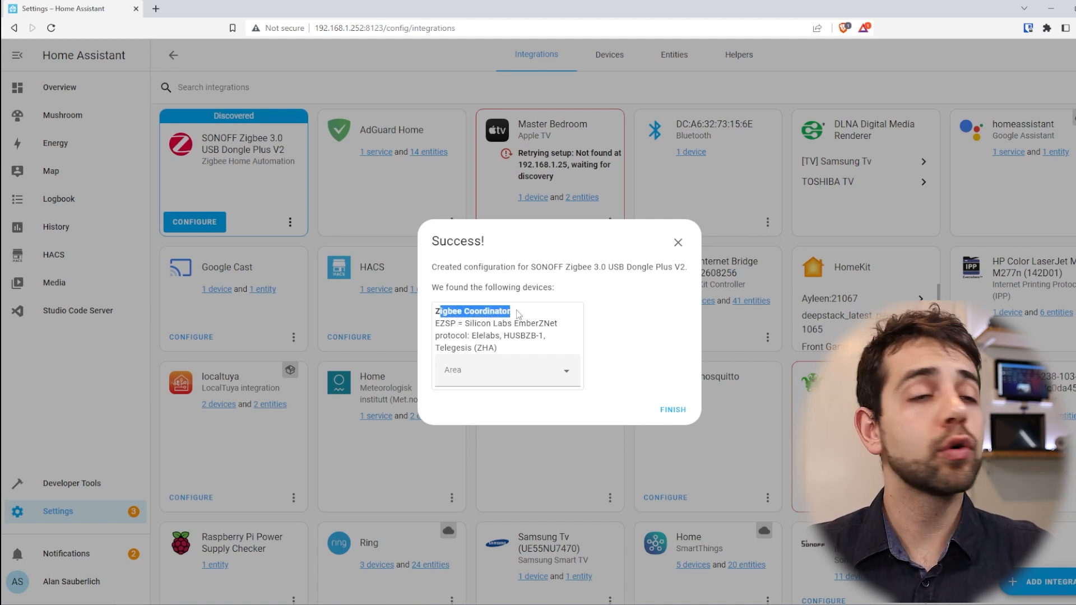
left_click(672, 410)
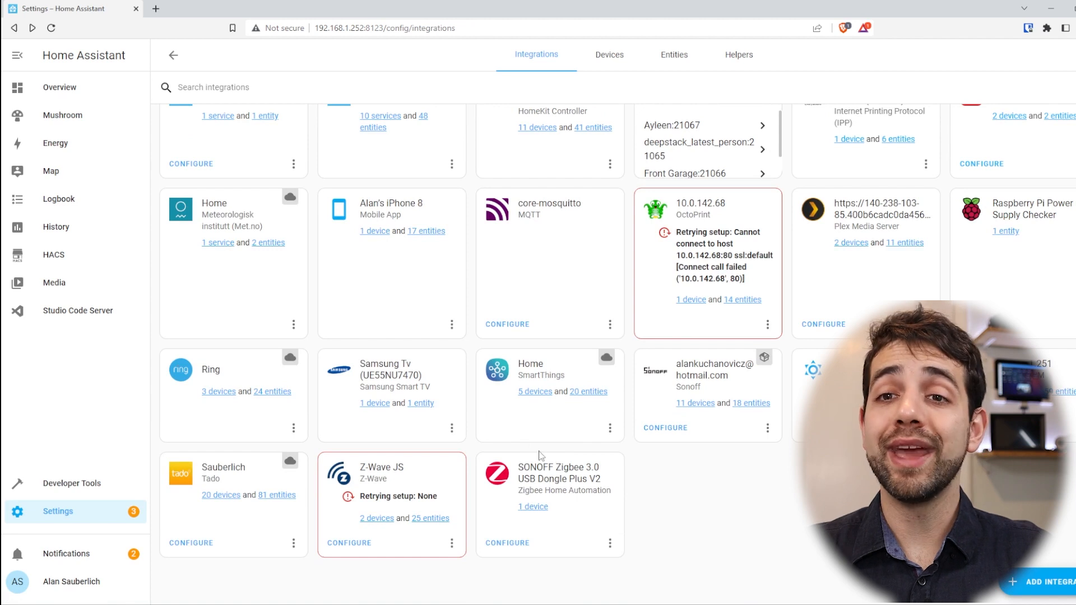
left_click_drag(537, 466, 604, 490)
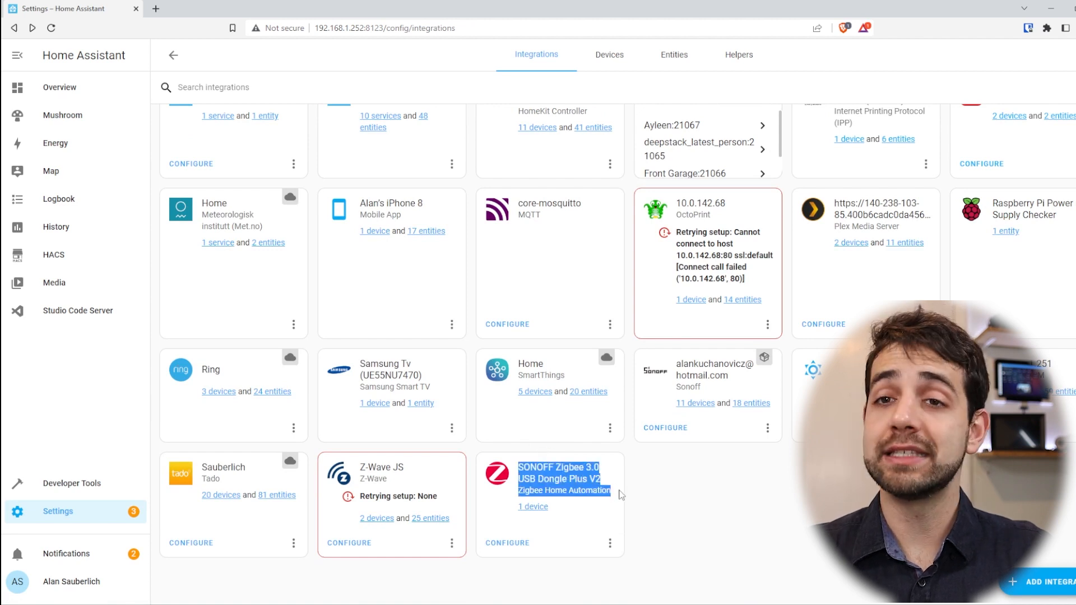
Open the Zigbee Coordinator device and add new devices via it.
left_click(533, 506)
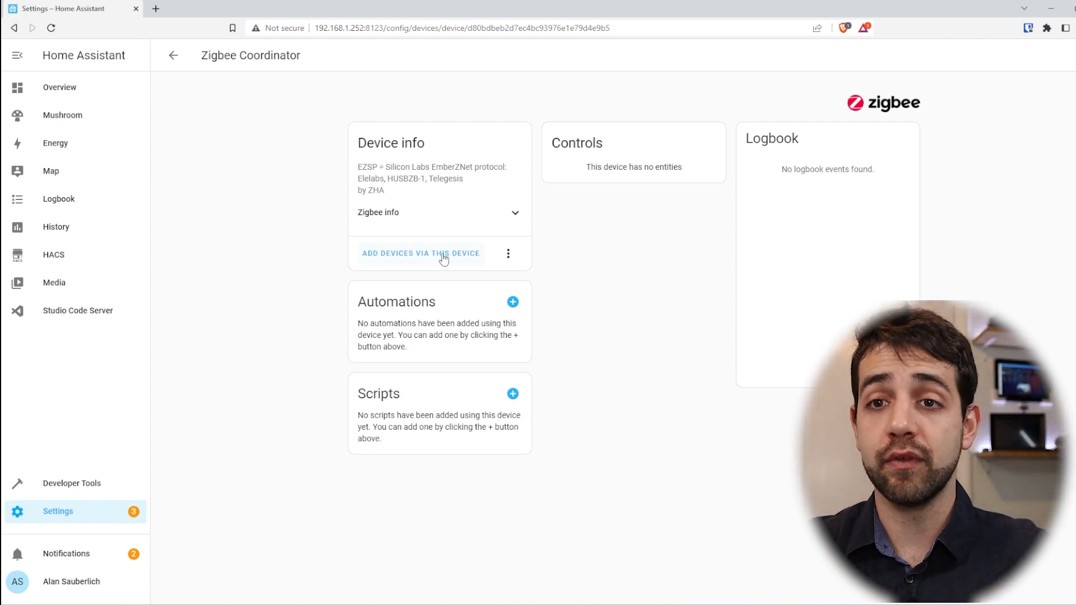
left_click(420, 253)
type("L")
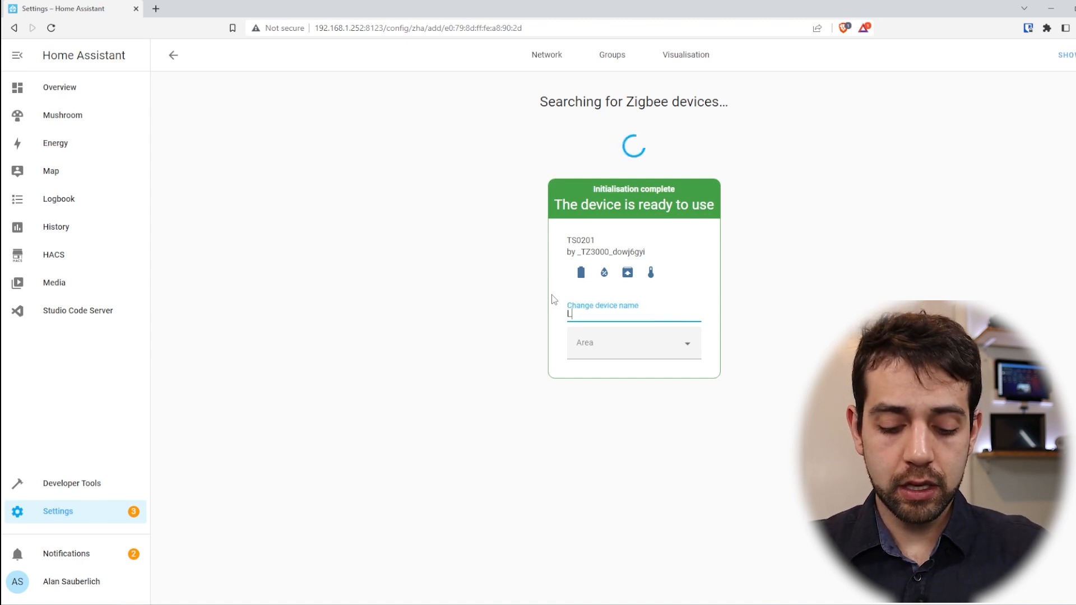
Name the newly paired TS0201 sensor 'living-room'.
type("iving")
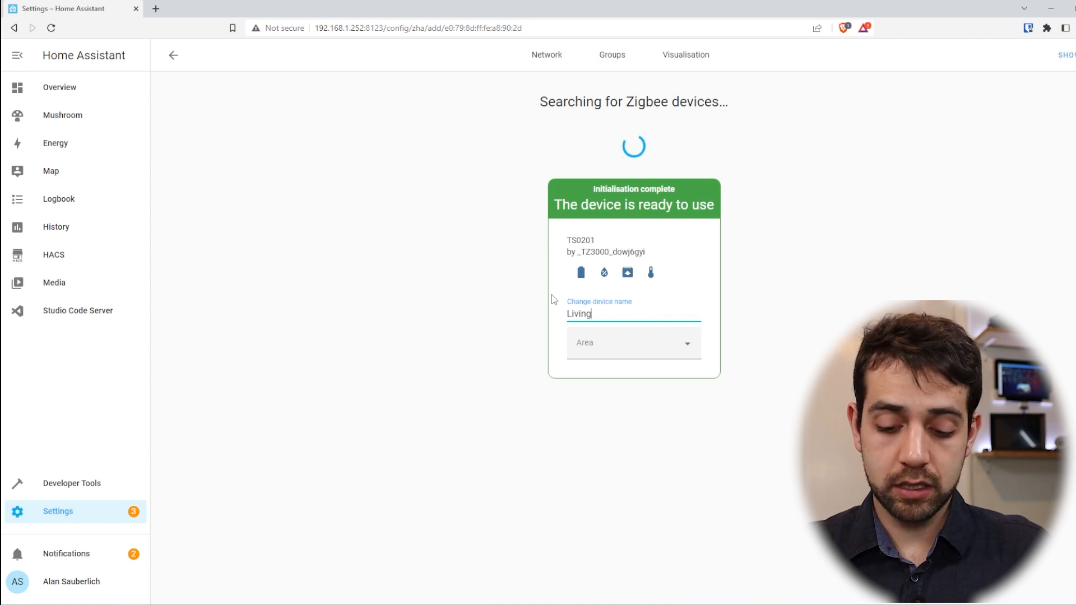
type("-room")
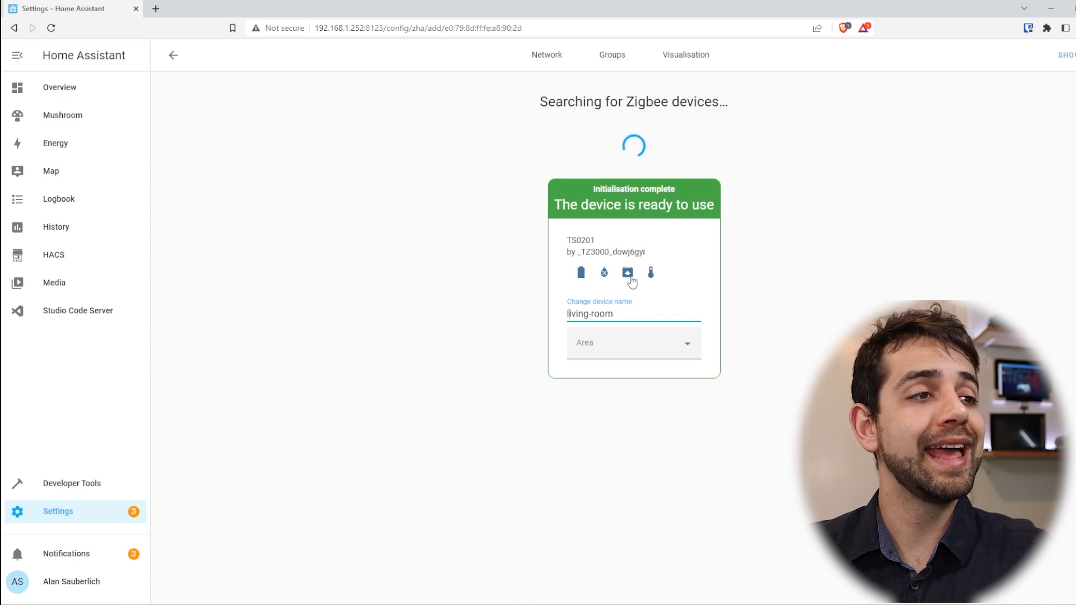
mouse_move(661, 280)
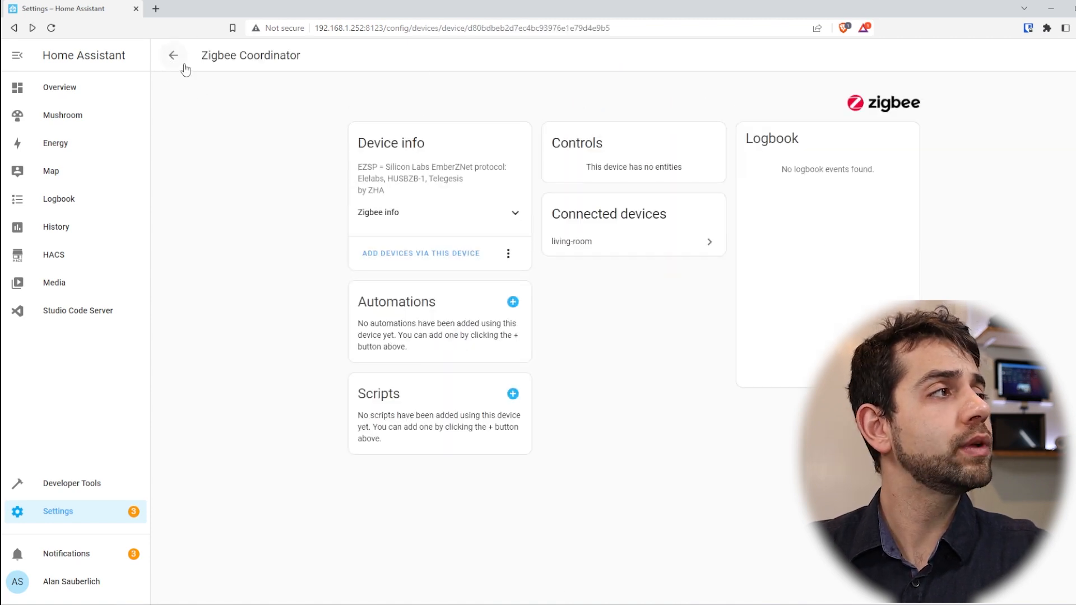
From Integrations, open the SONOFF Zigbee devices and the living-room sensor's page.
left_click(172, 54)
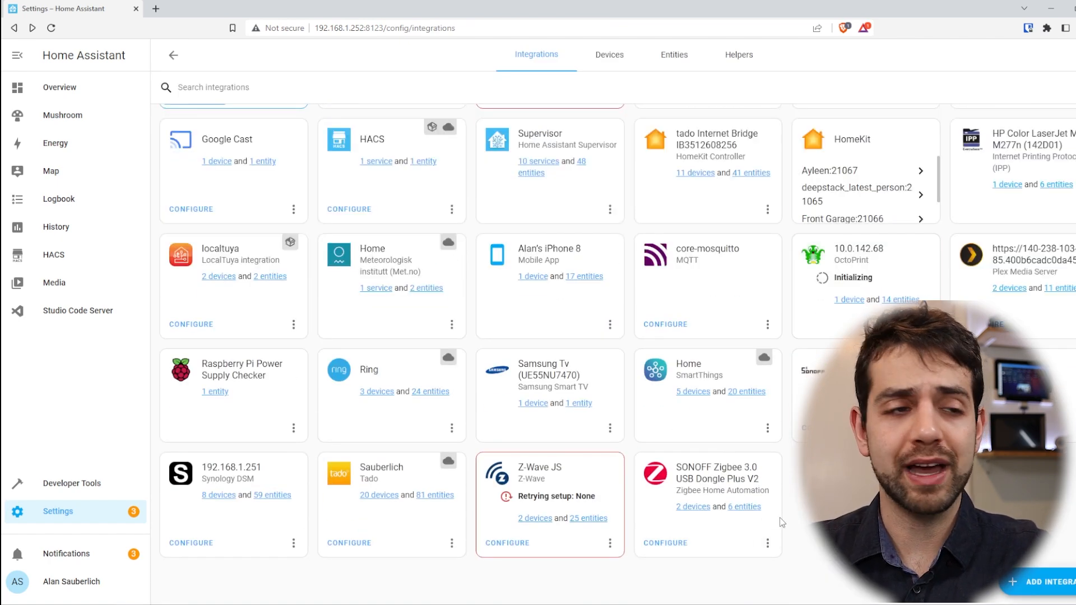
mouse_move(692, 507)
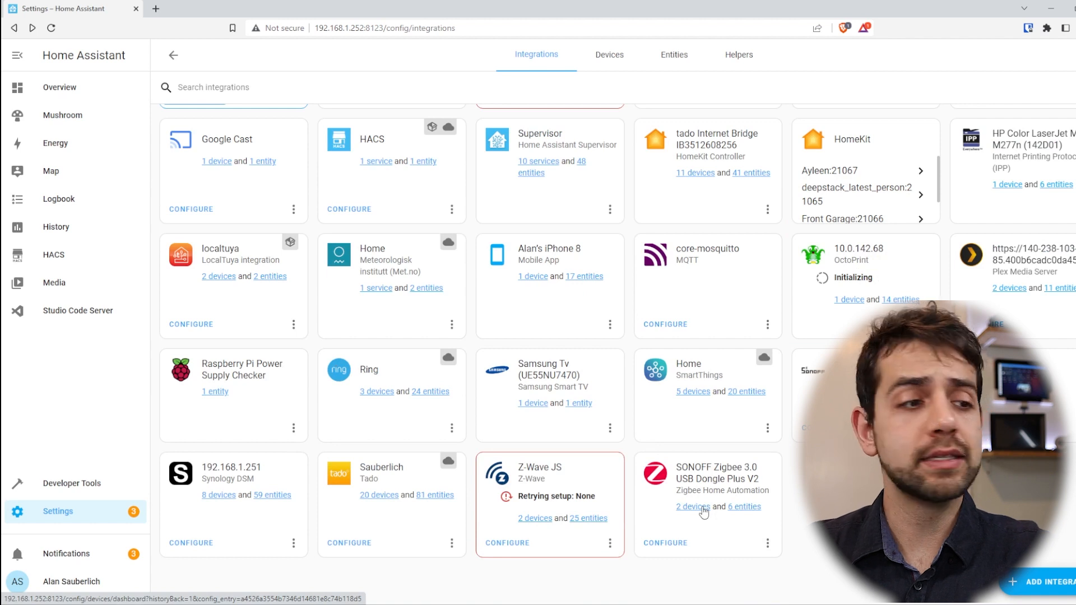
left_click(693, 506)
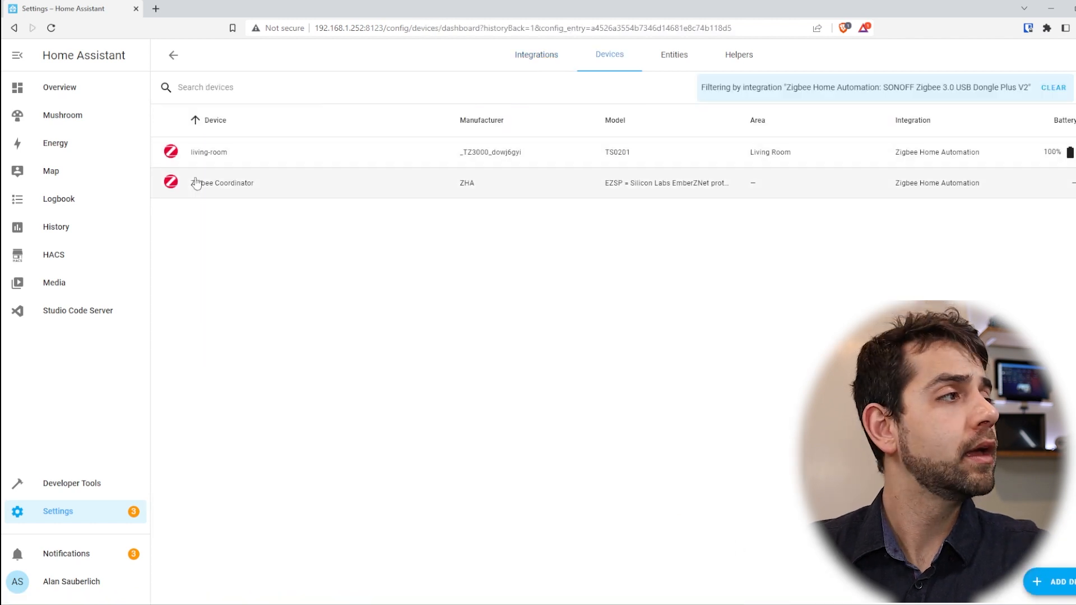
mouse_move(267, 156)
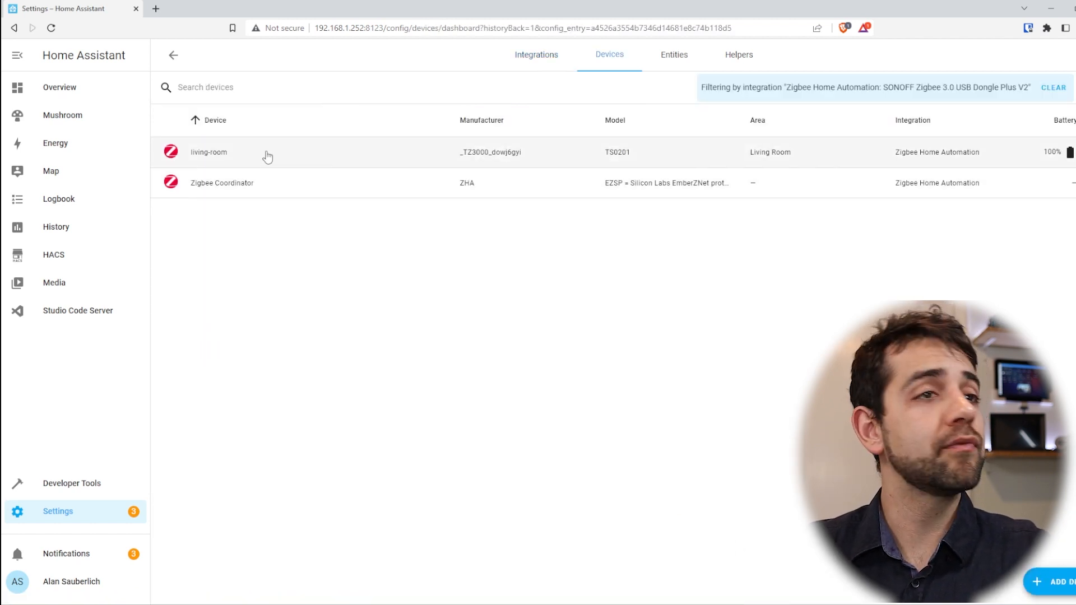
left_click(209, 152)
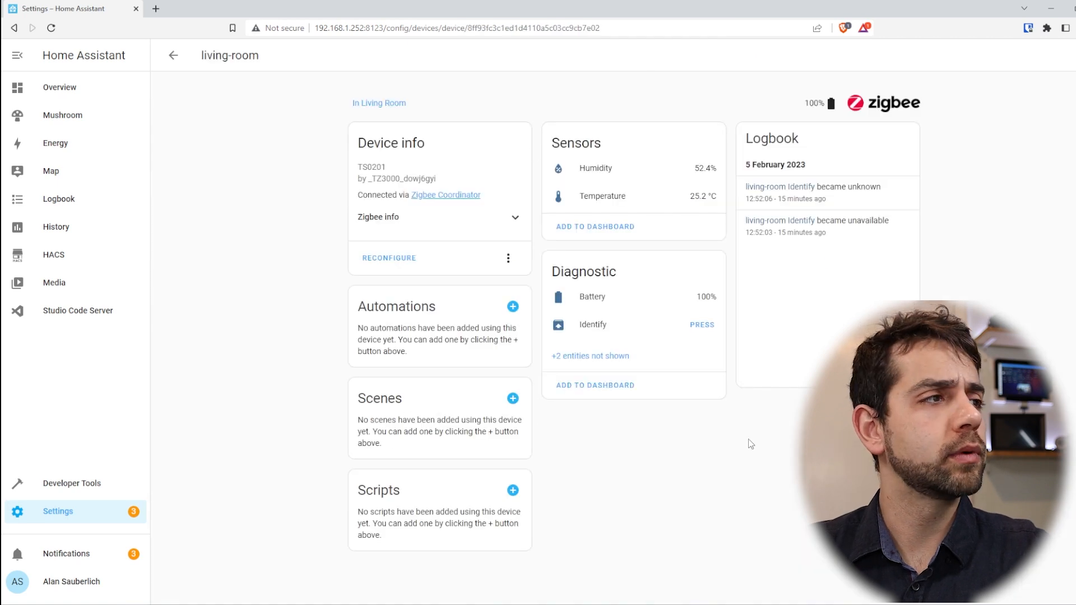
mouse_move(713, 182)
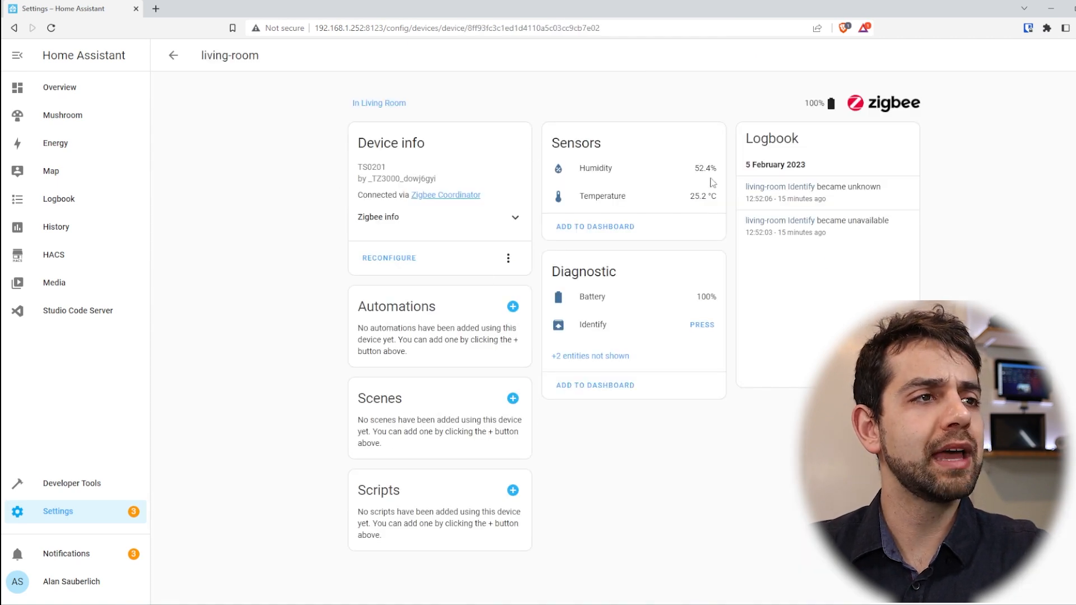
Inspect the humidity (52.3%) and temperature (25.1 °C) readings, closing each dialog.
left_click(595, 168)
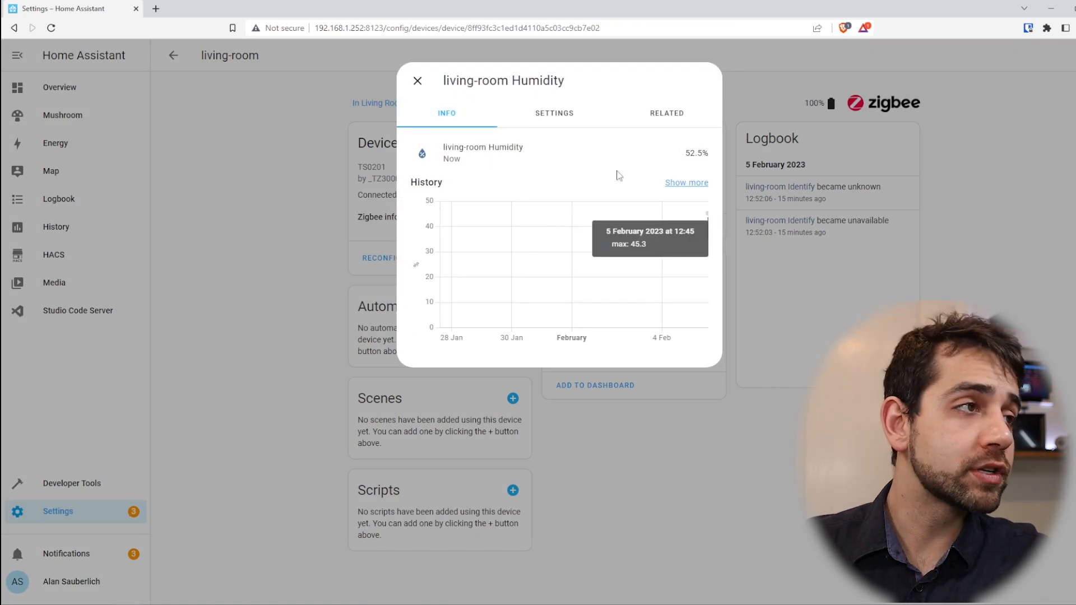
left_click(417, 81)
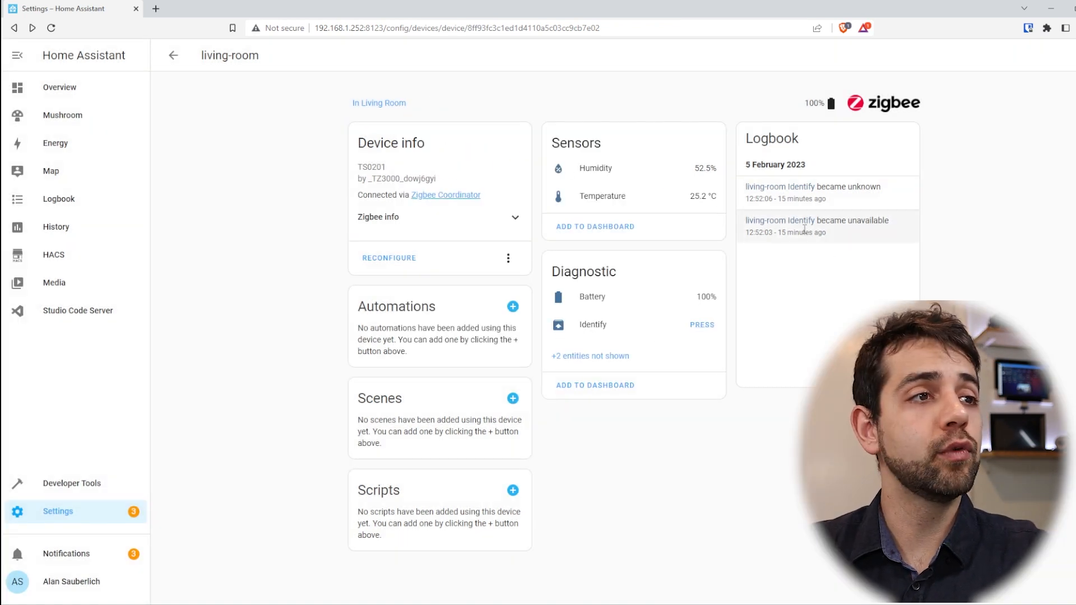
left_click(602, 196)
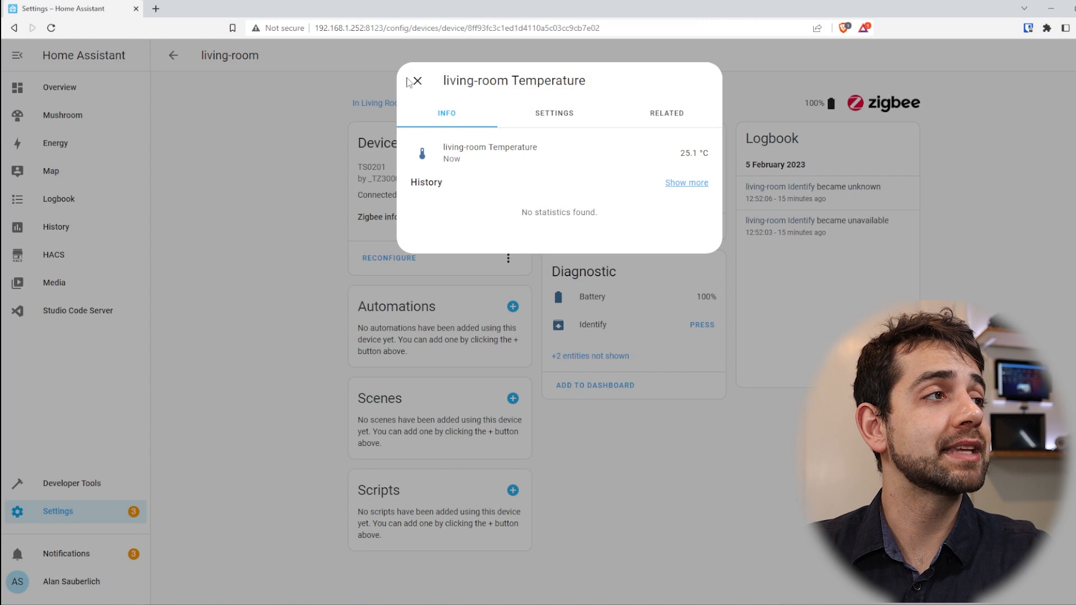
left_click(417, 81)
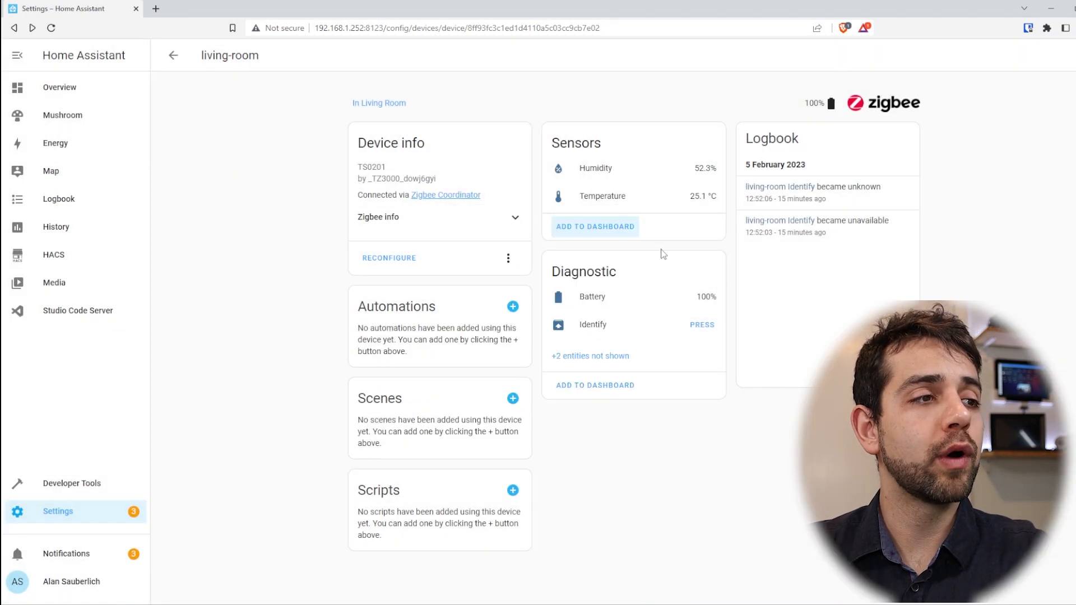
mouse_move(606, 581)
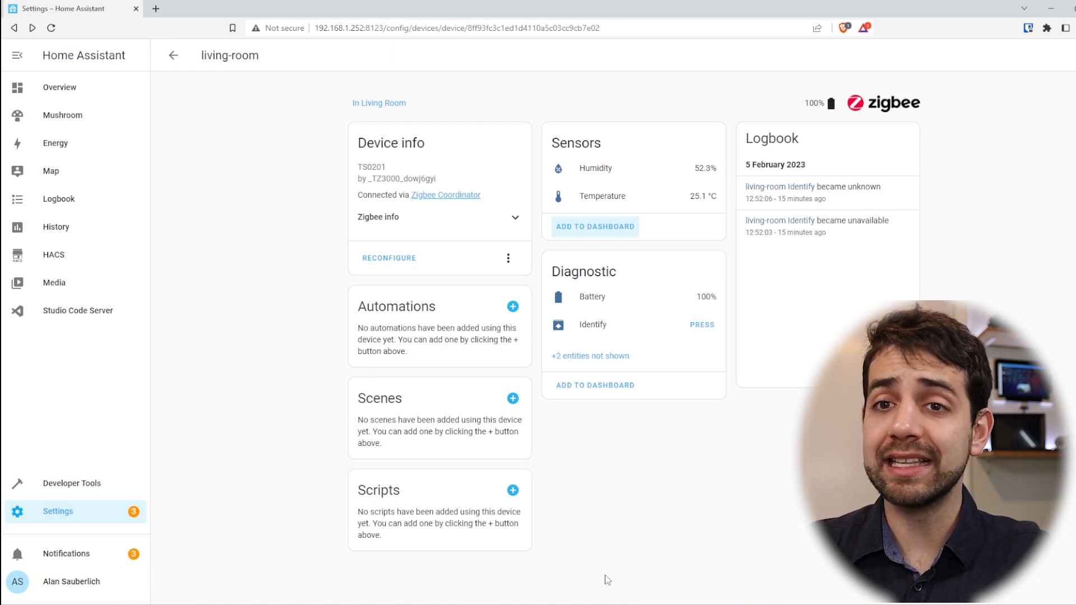
mouse_move(403, 358)
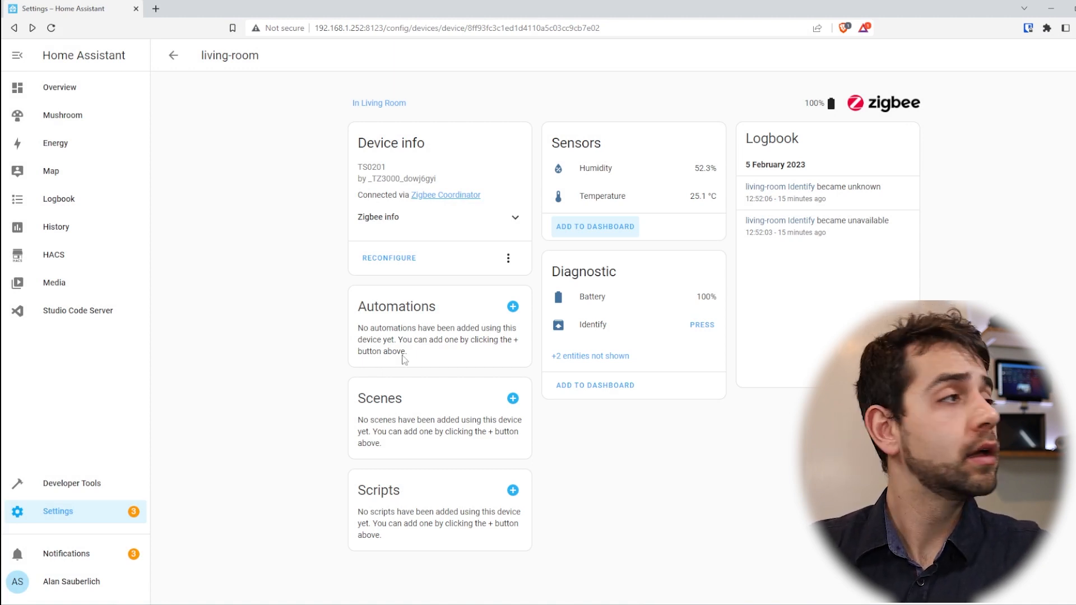
On the Mushroom dashboard, add an Entity card for living-room Temperature (25.1 °C) and save it.
left_click(61, 114)
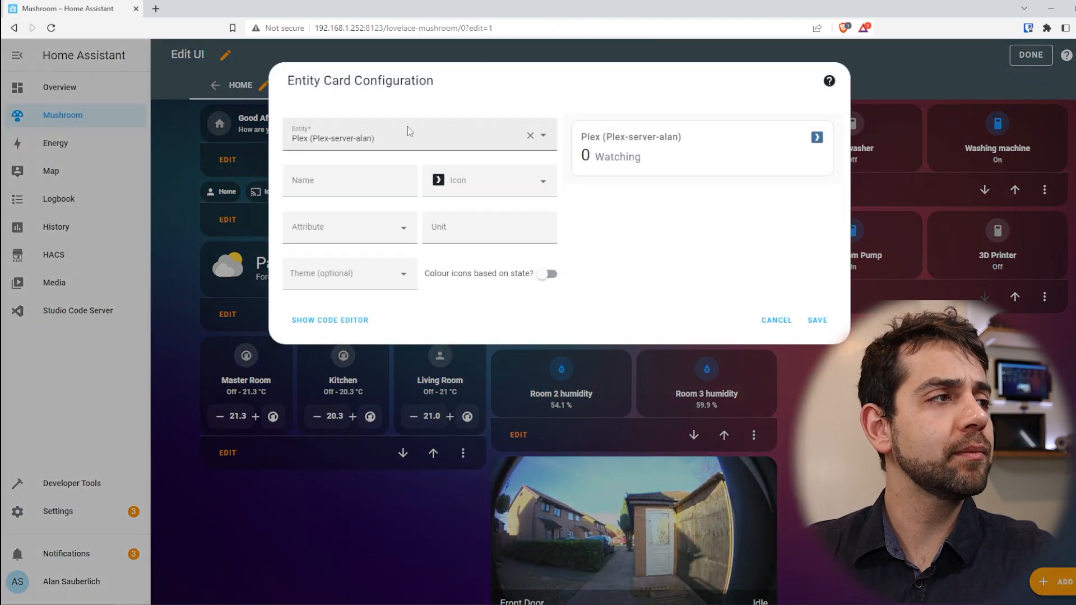
type("livi")
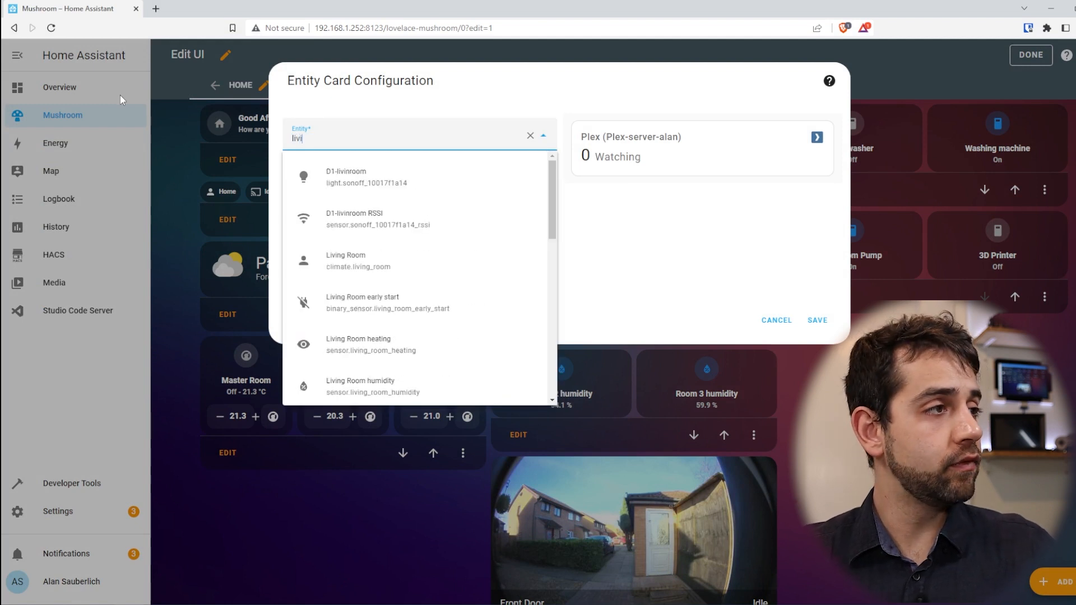
type("n")
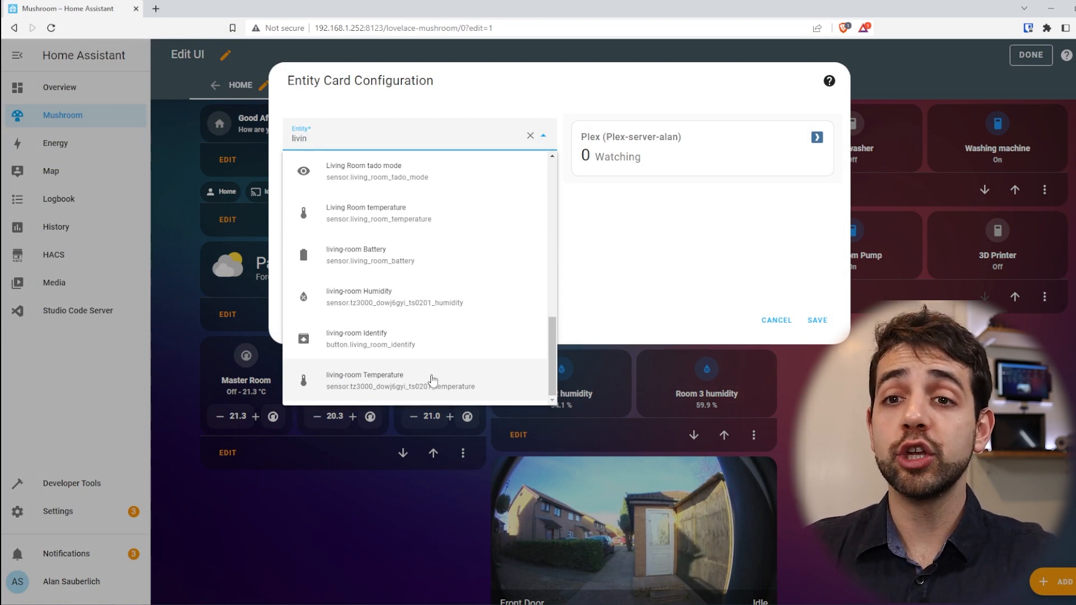
mouse_move(354, 379)
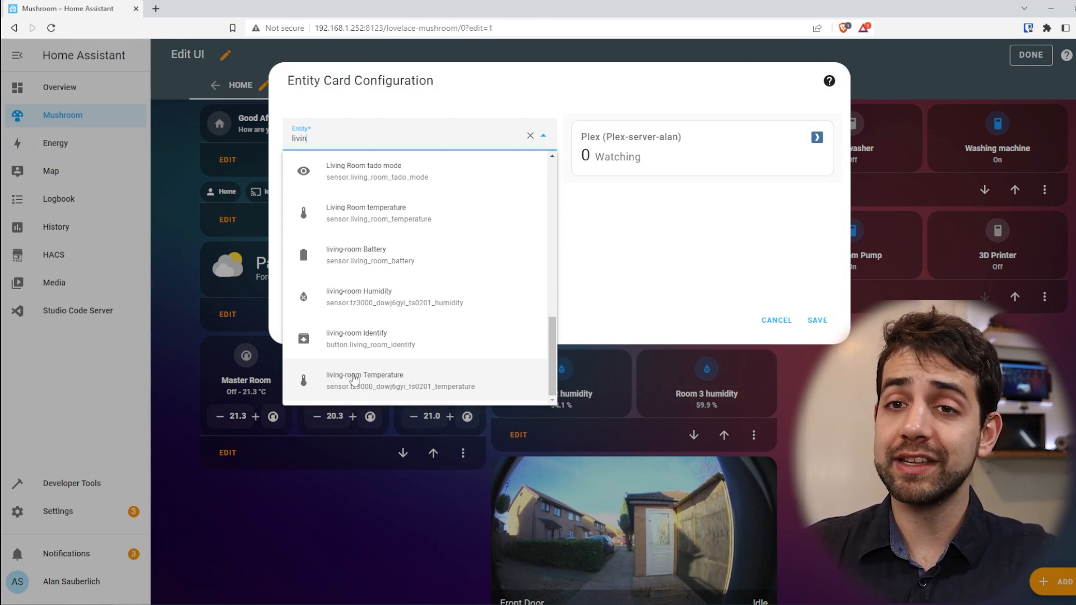
left_click(364, 380)
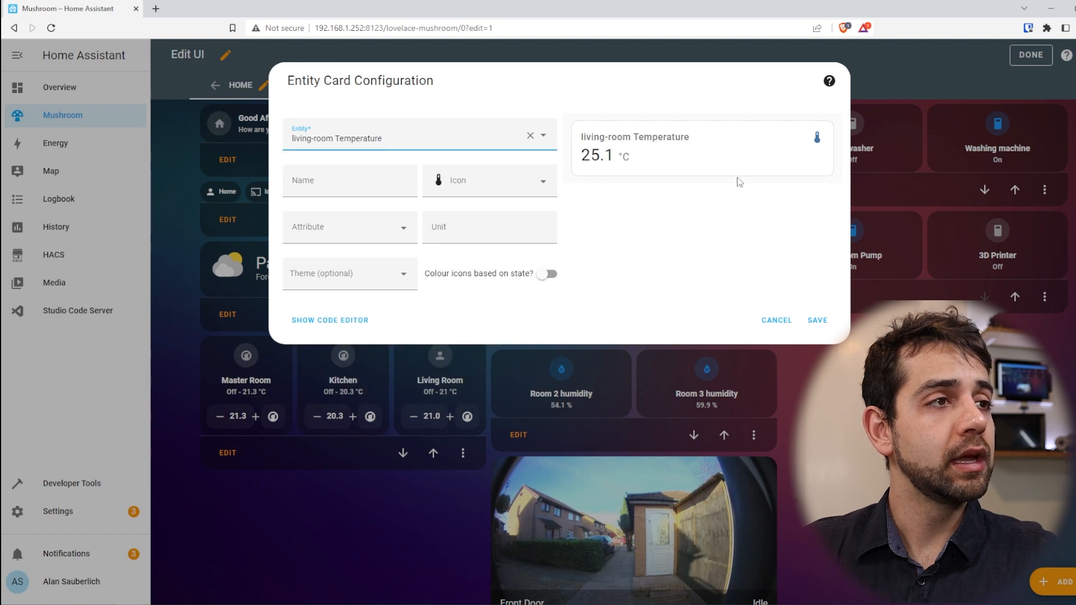
mouse_move(780, 362)
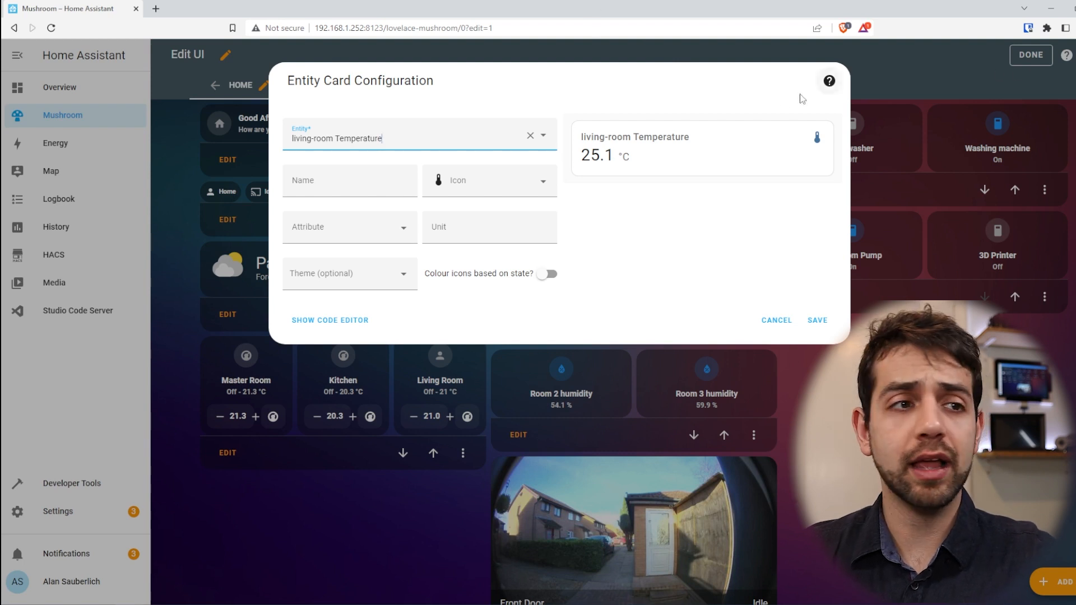
left_click(817, 320)
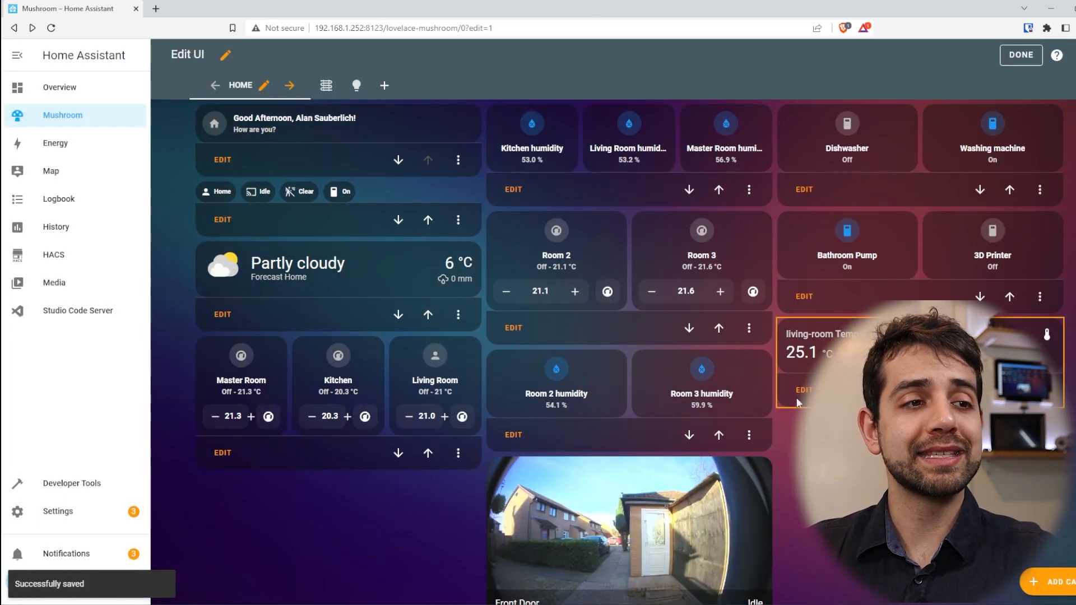
View the living-room Temperature history graph from the card's Show more, then return to Settings.
left_click(825, 343)
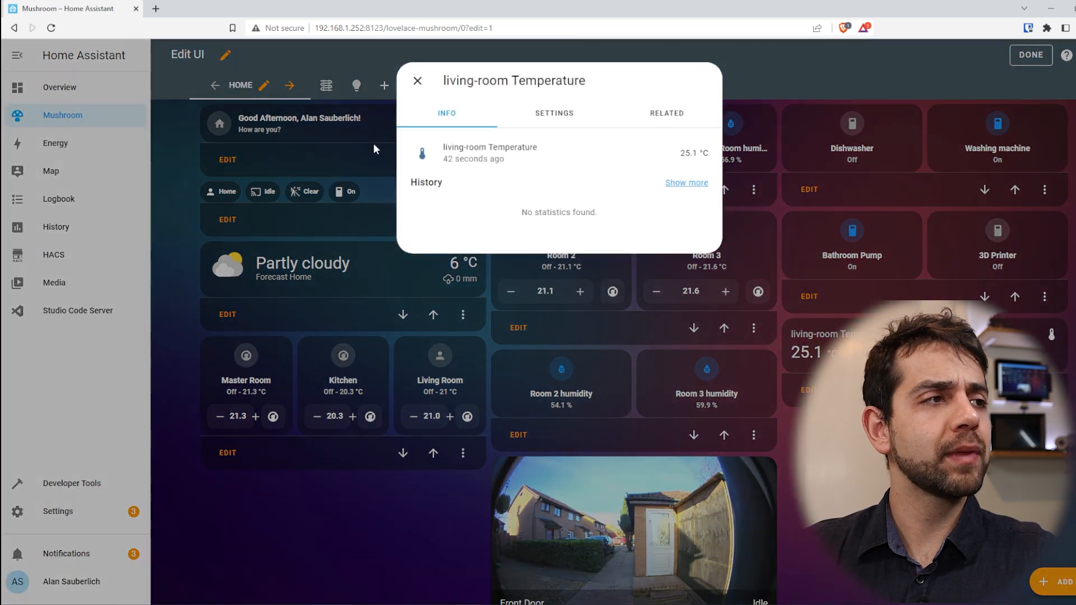
left_click(686, 183)
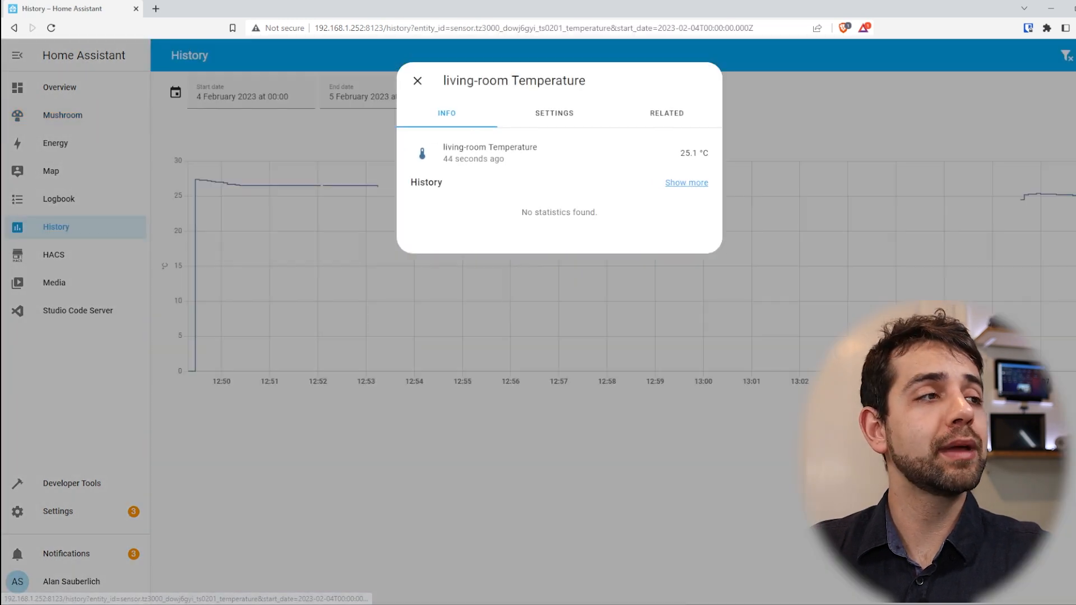
left_click(417, 81)
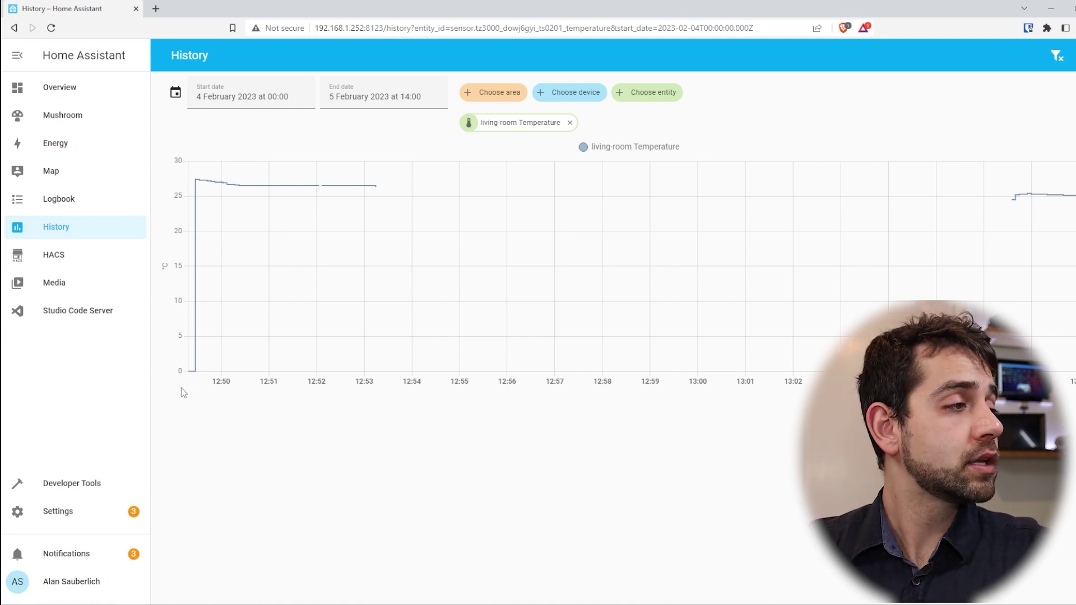
mouse_move(191, 373)
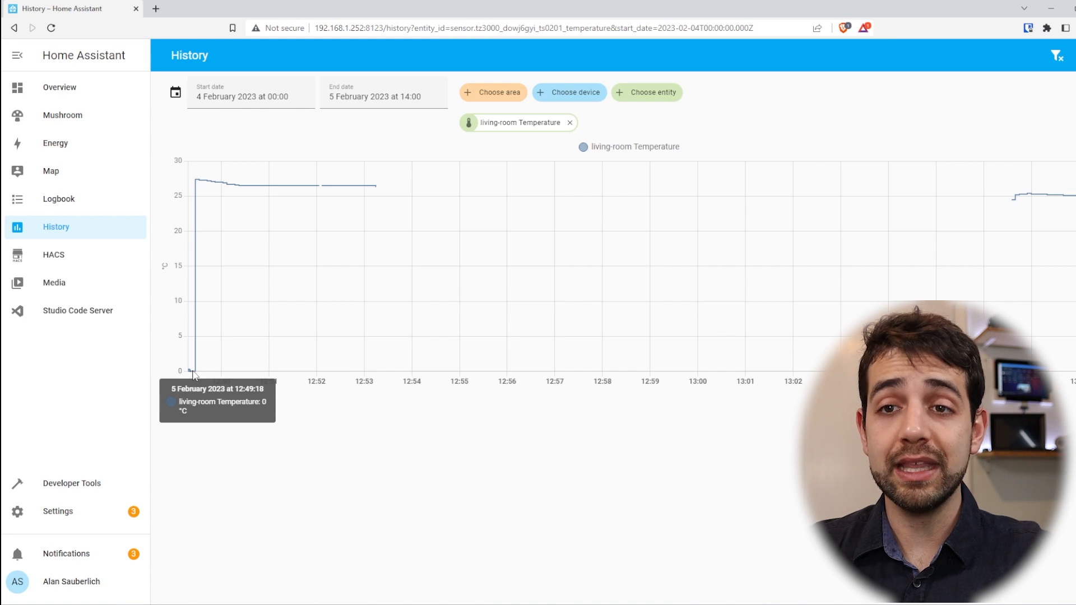
mouse_move(194, 178)
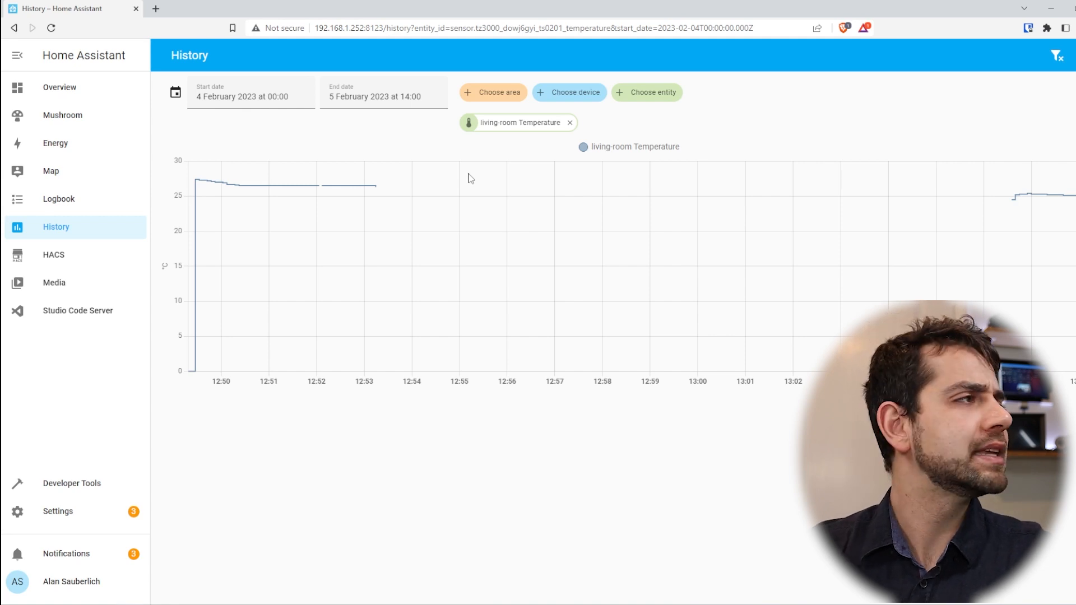
left_click(56, 511)
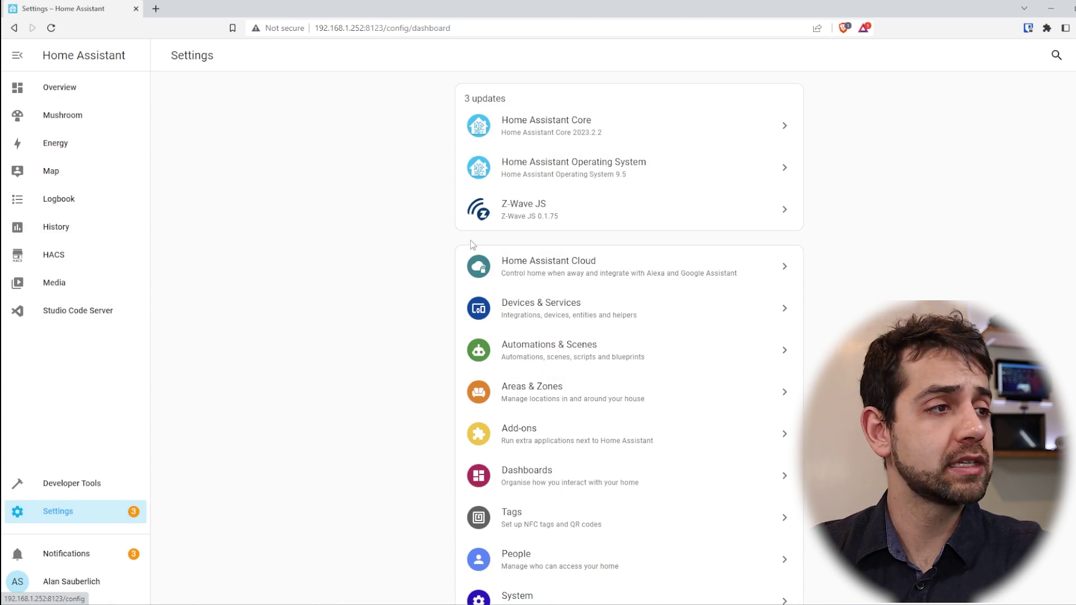
Open the Mushroom dashboard's lights view and toggle Room 3 off and back on.
left_click(541, 303)
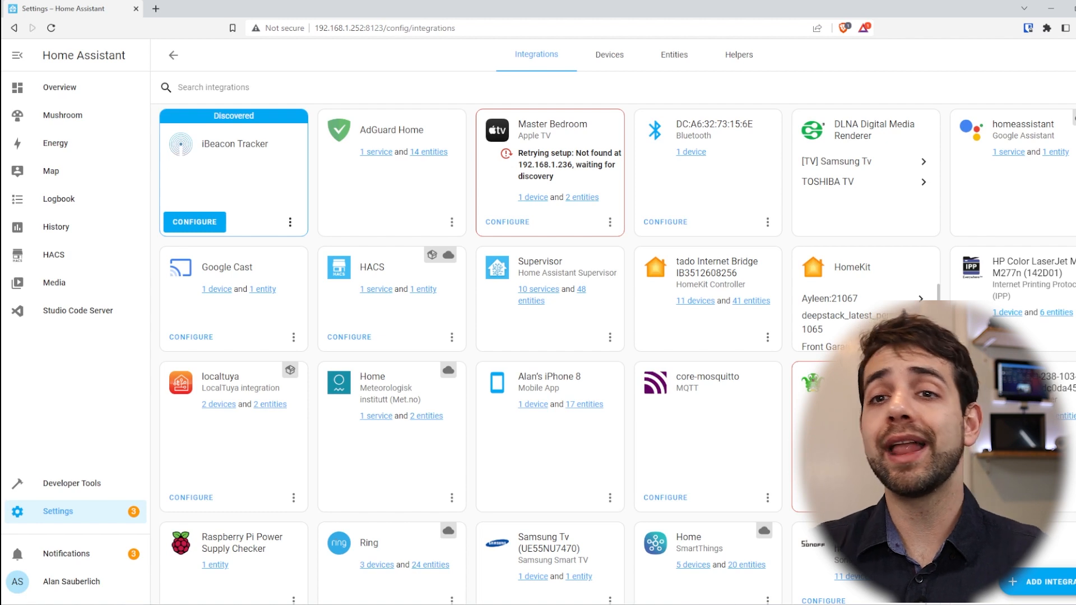
left_click(62, 114)
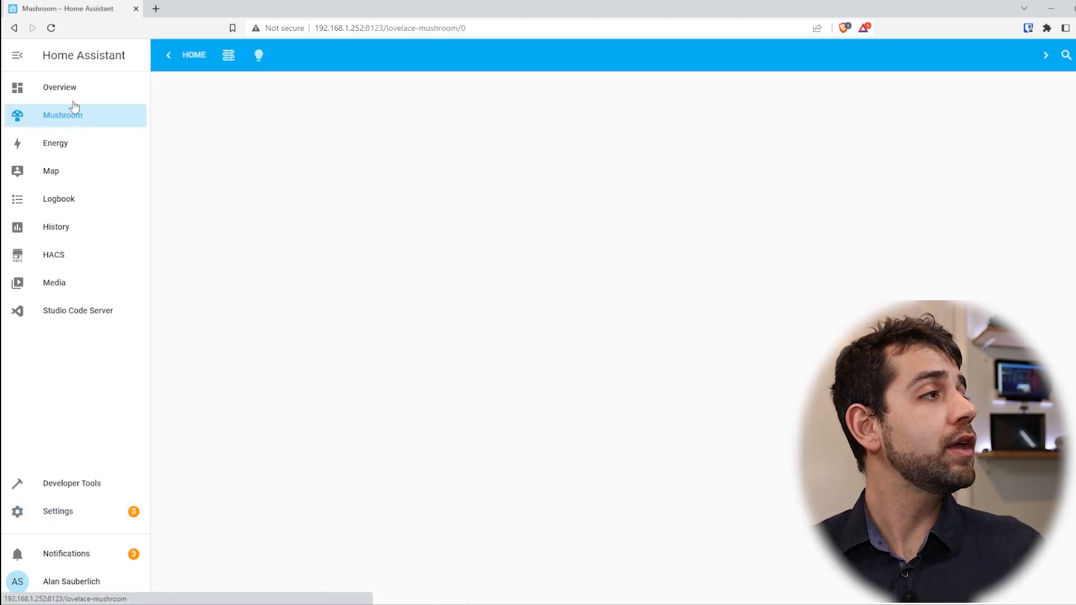
left_click(244, 55)
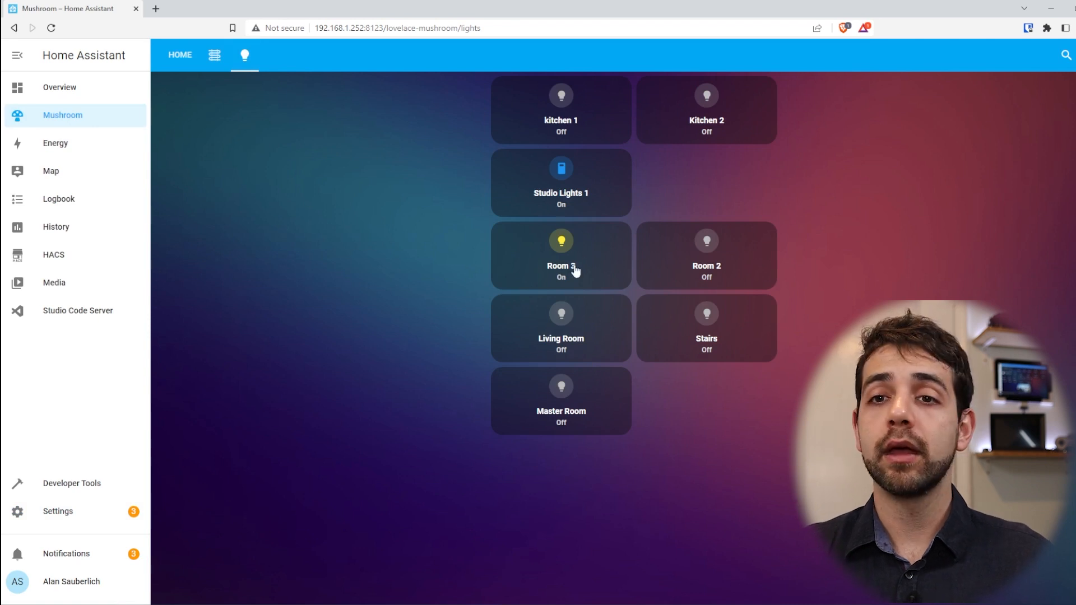
left_click(561, 241)
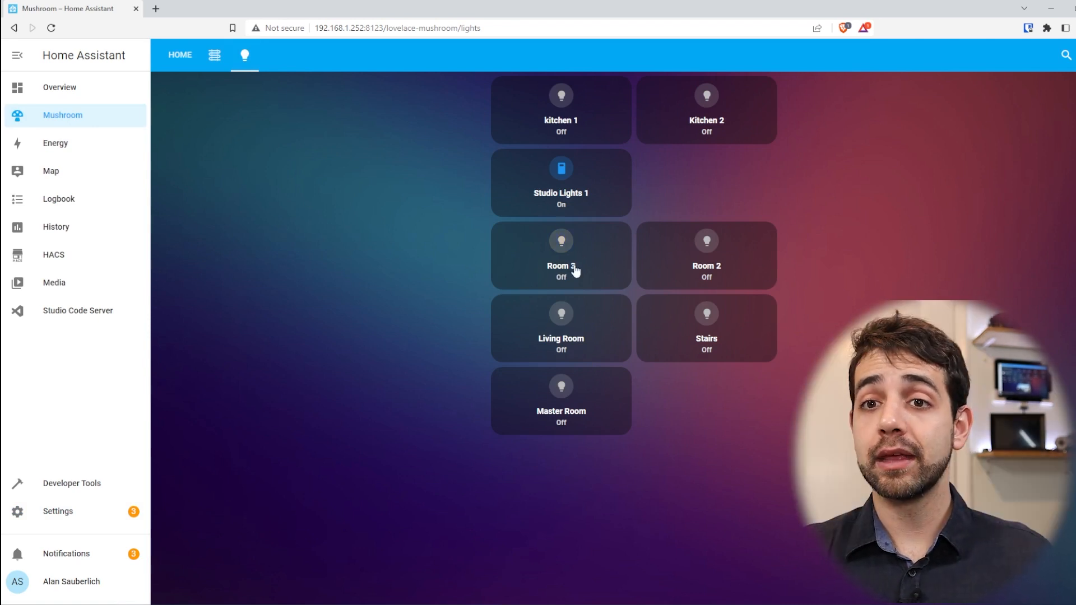
left_click(560, 240)
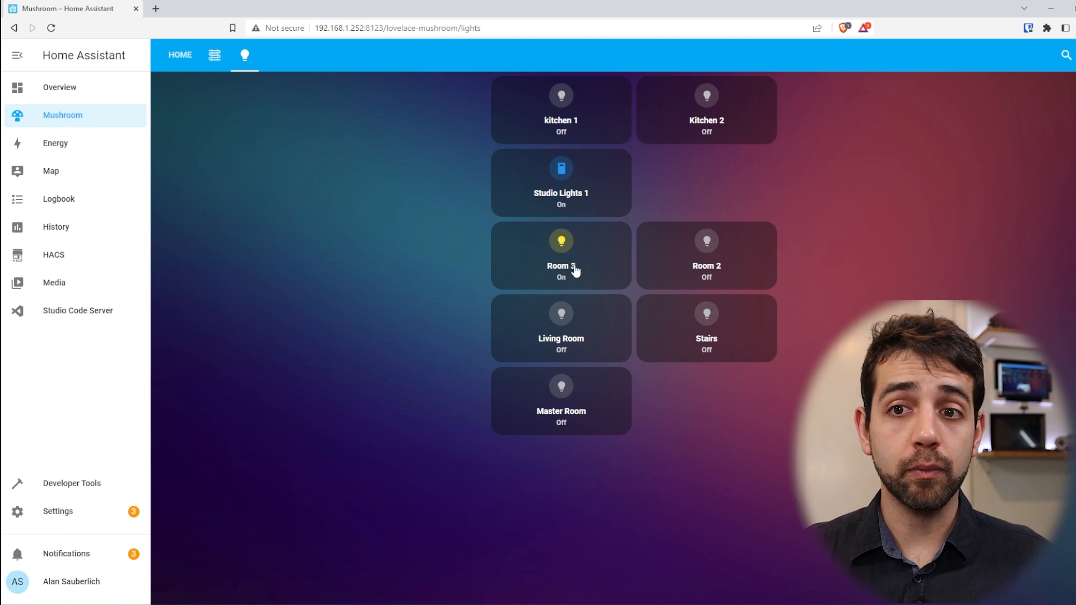